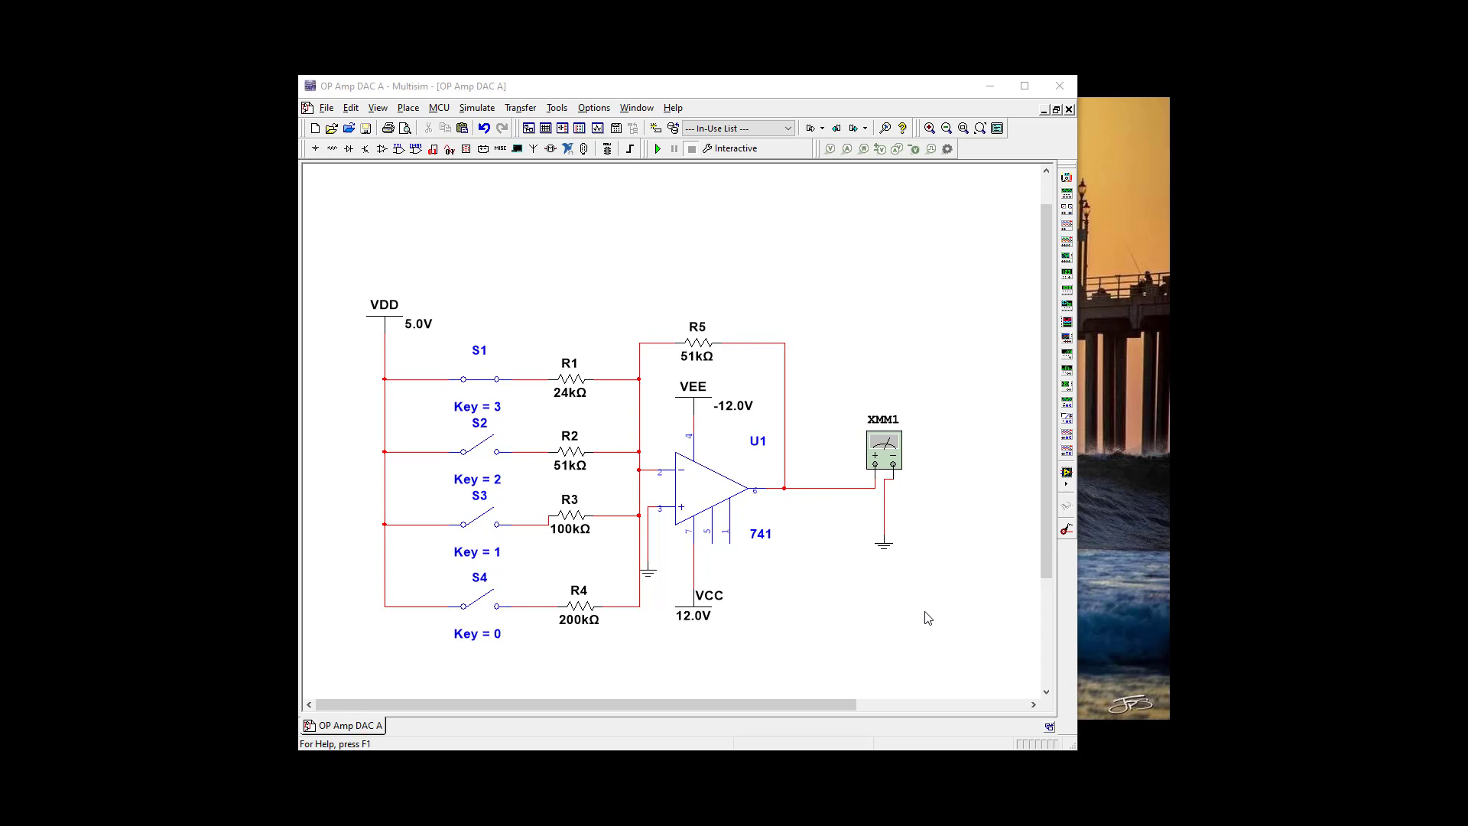
pyautogui.moveTo(1070, 625)
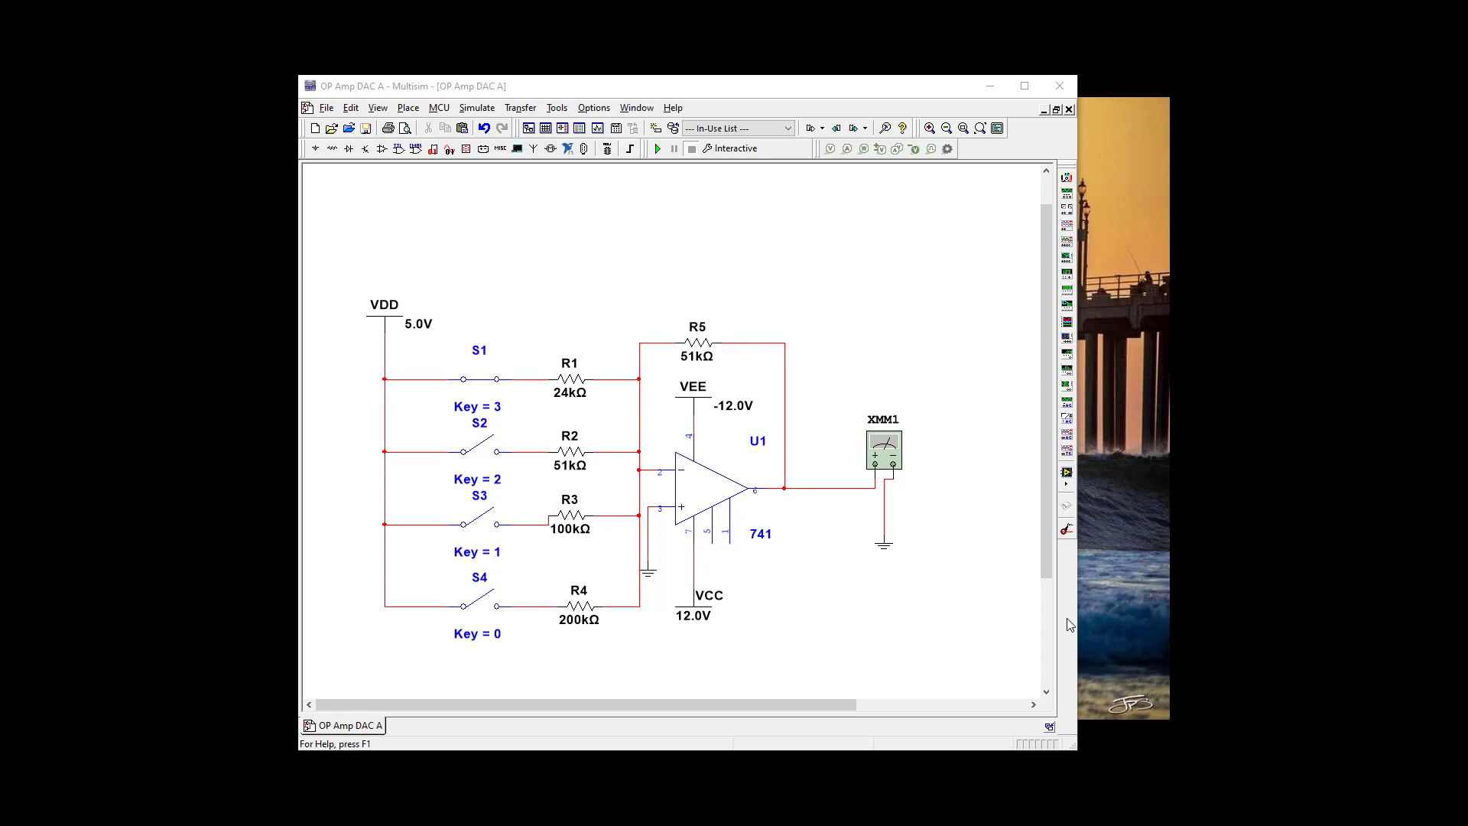
# Remove the multimeter XMM1 from the schematic
pyautogui.click(882, 448)
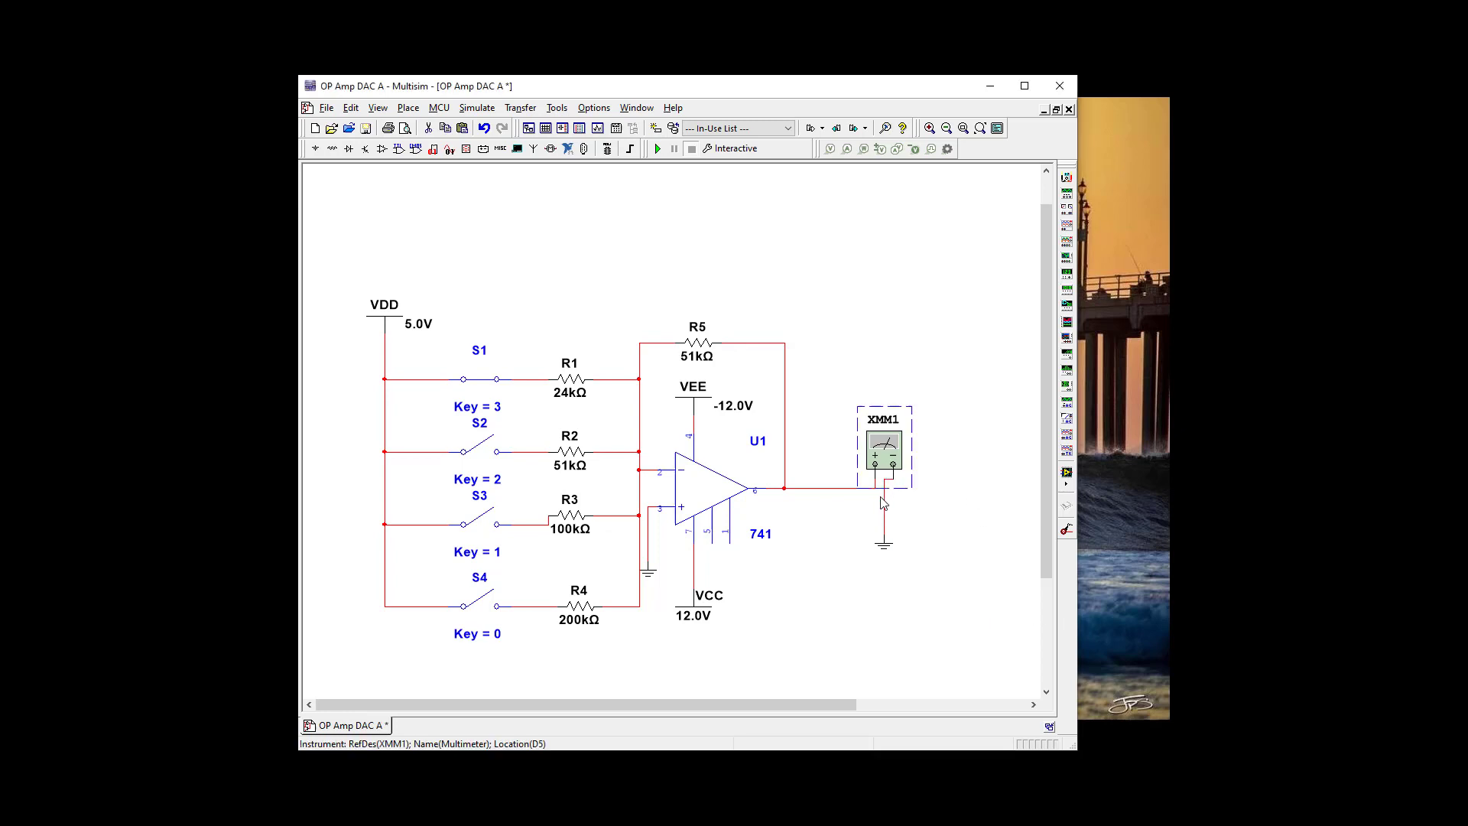
pyautogui.press('Delete')
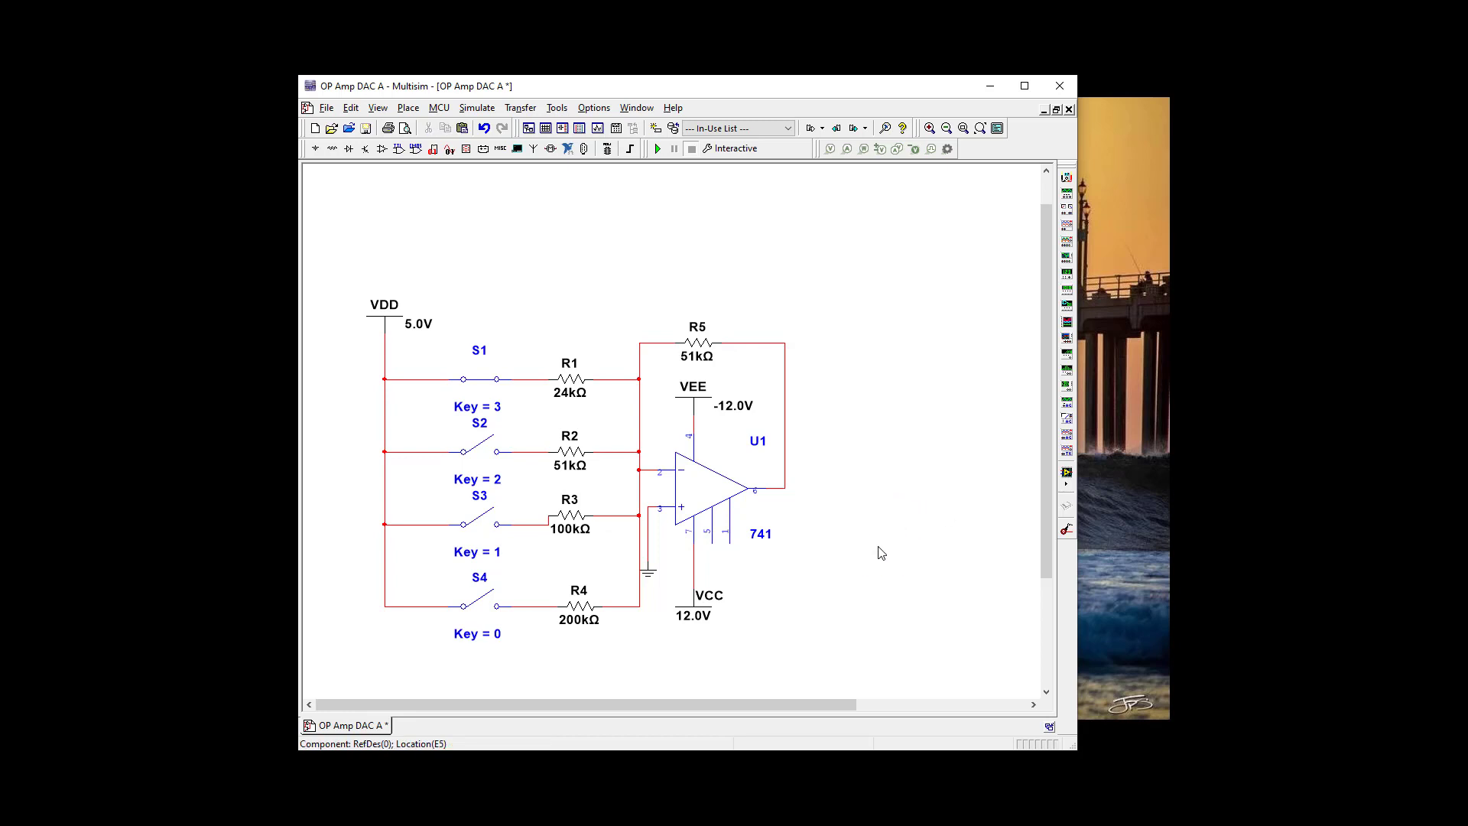
# Remove the VDD wire and switches S1–S4, leaving the resistor inputs unconnected
pyautogui.click(384, 417)
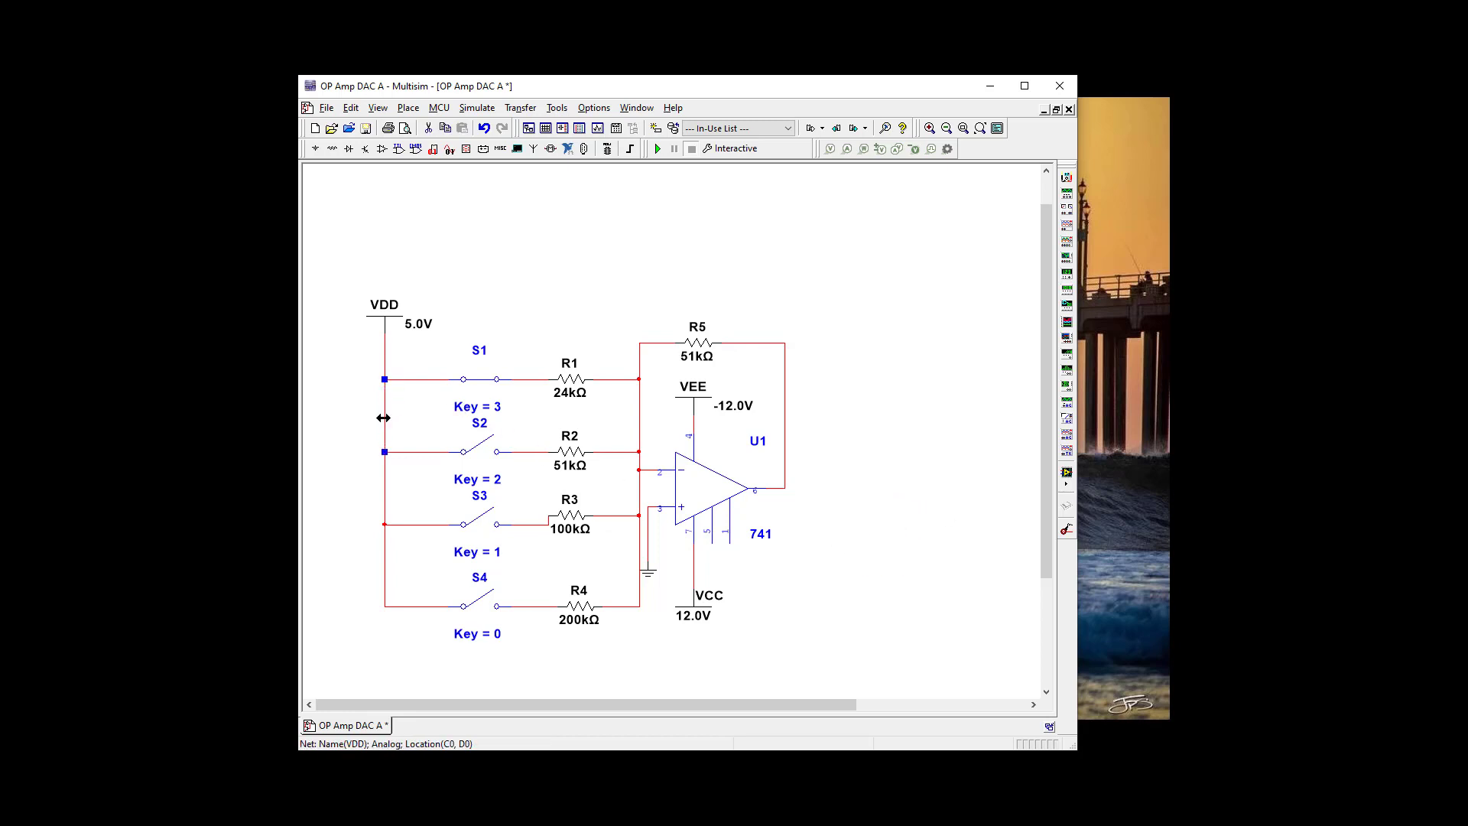
pyautogui.click(478, 379)
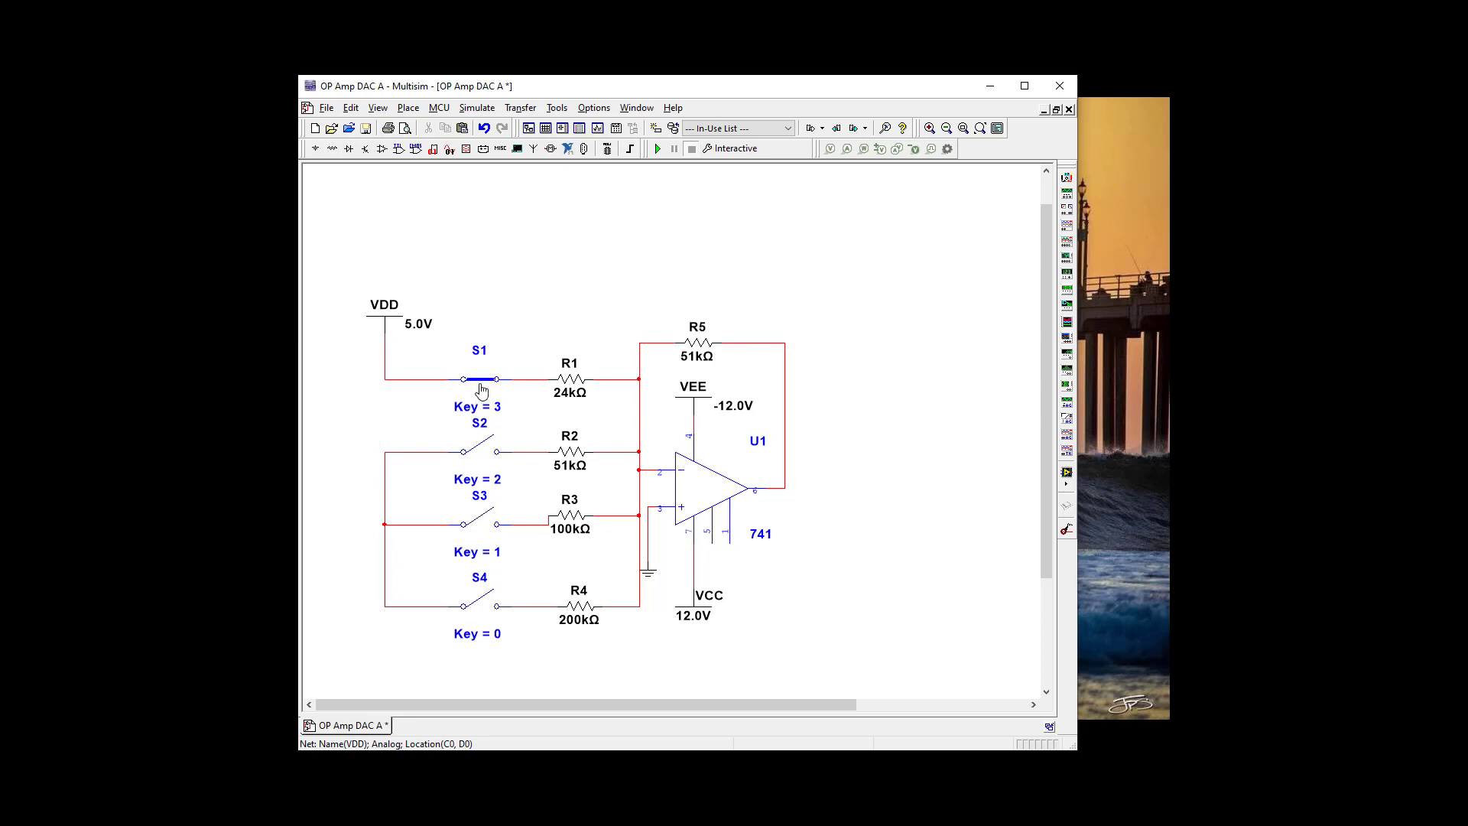
pyautogui.click(477, 379)
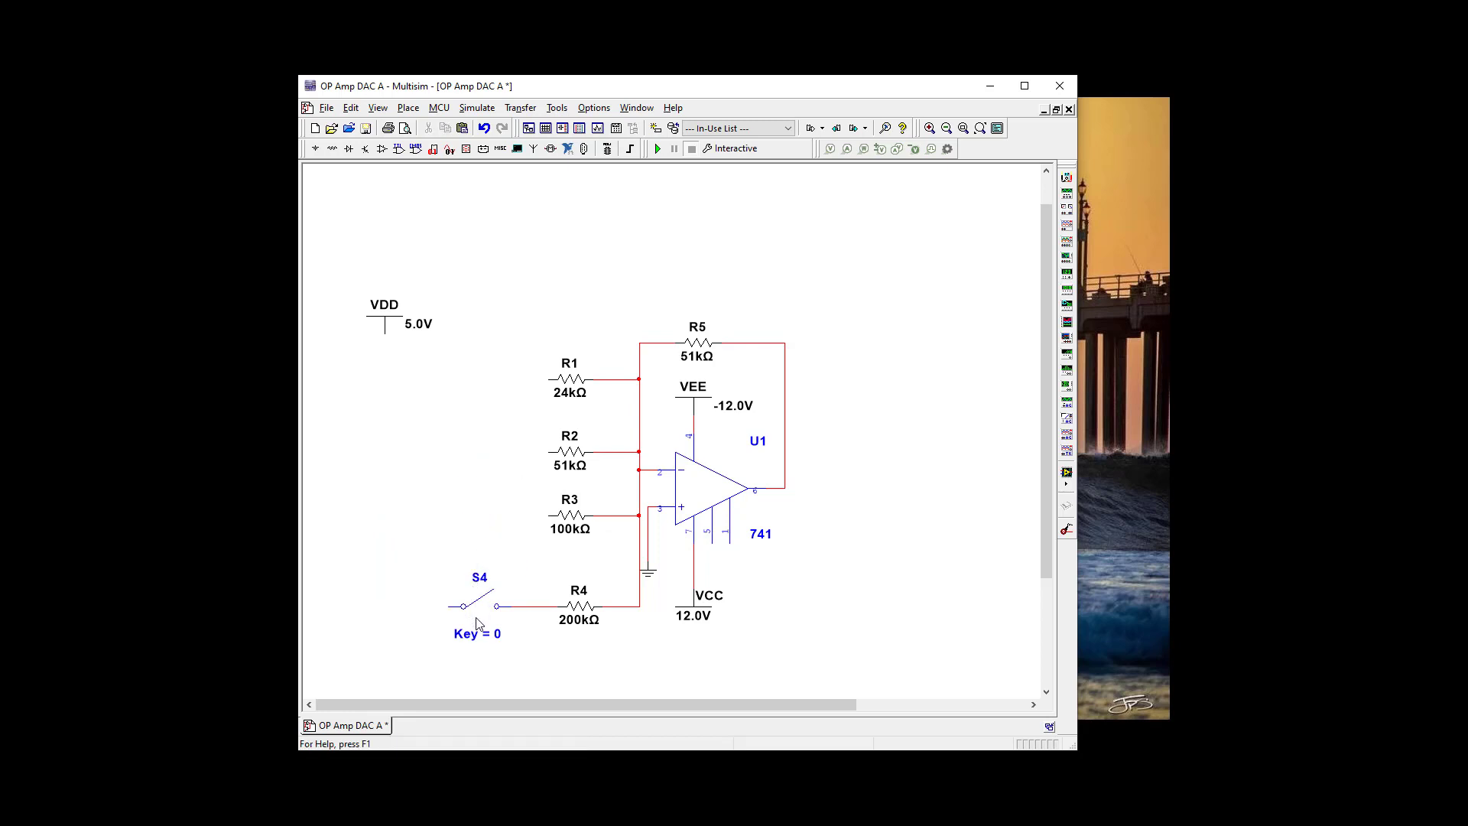
pyautogui.moveTo(487, 658)
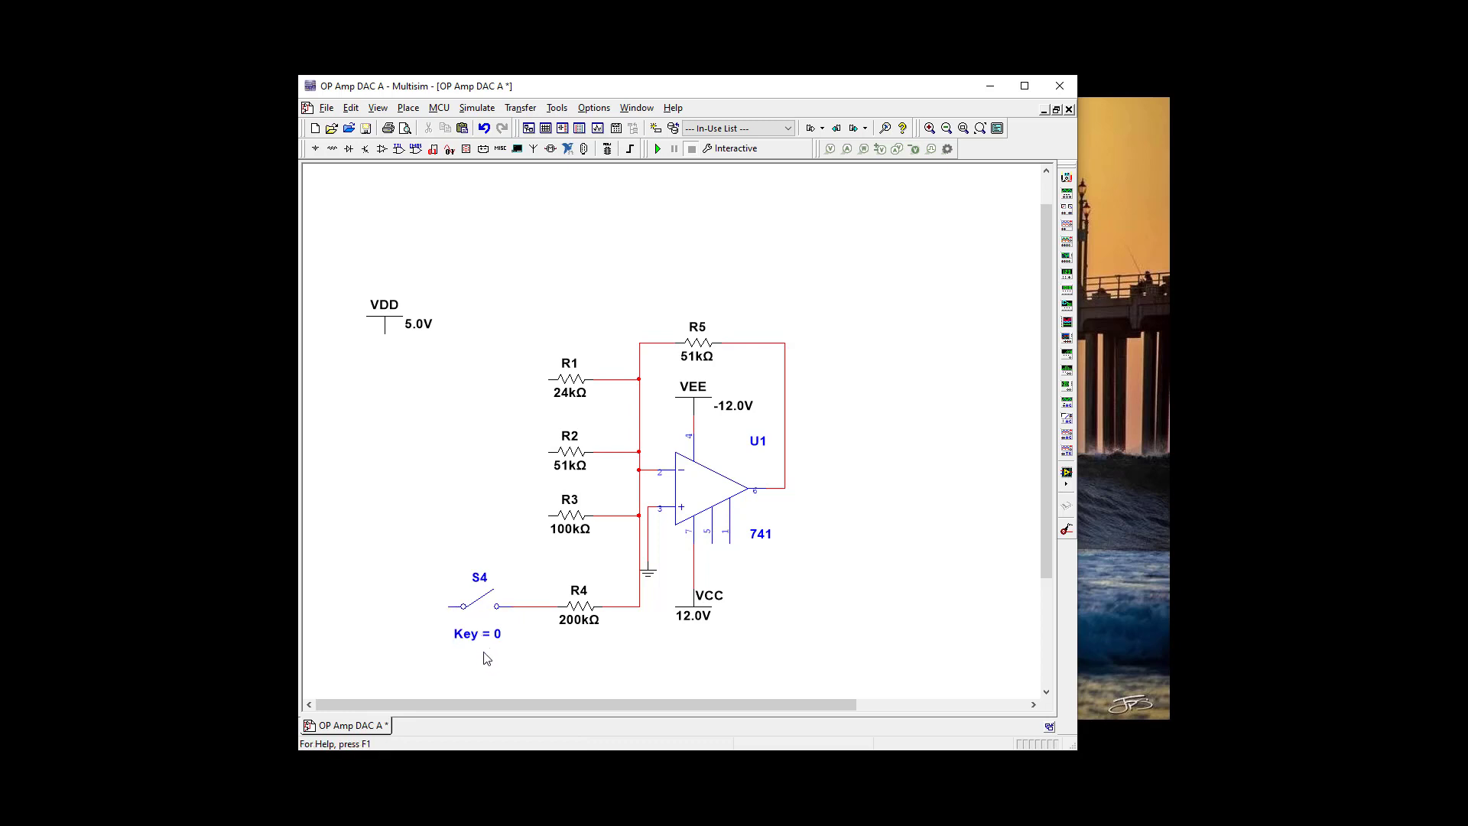
pyautogui.click(477, 607)
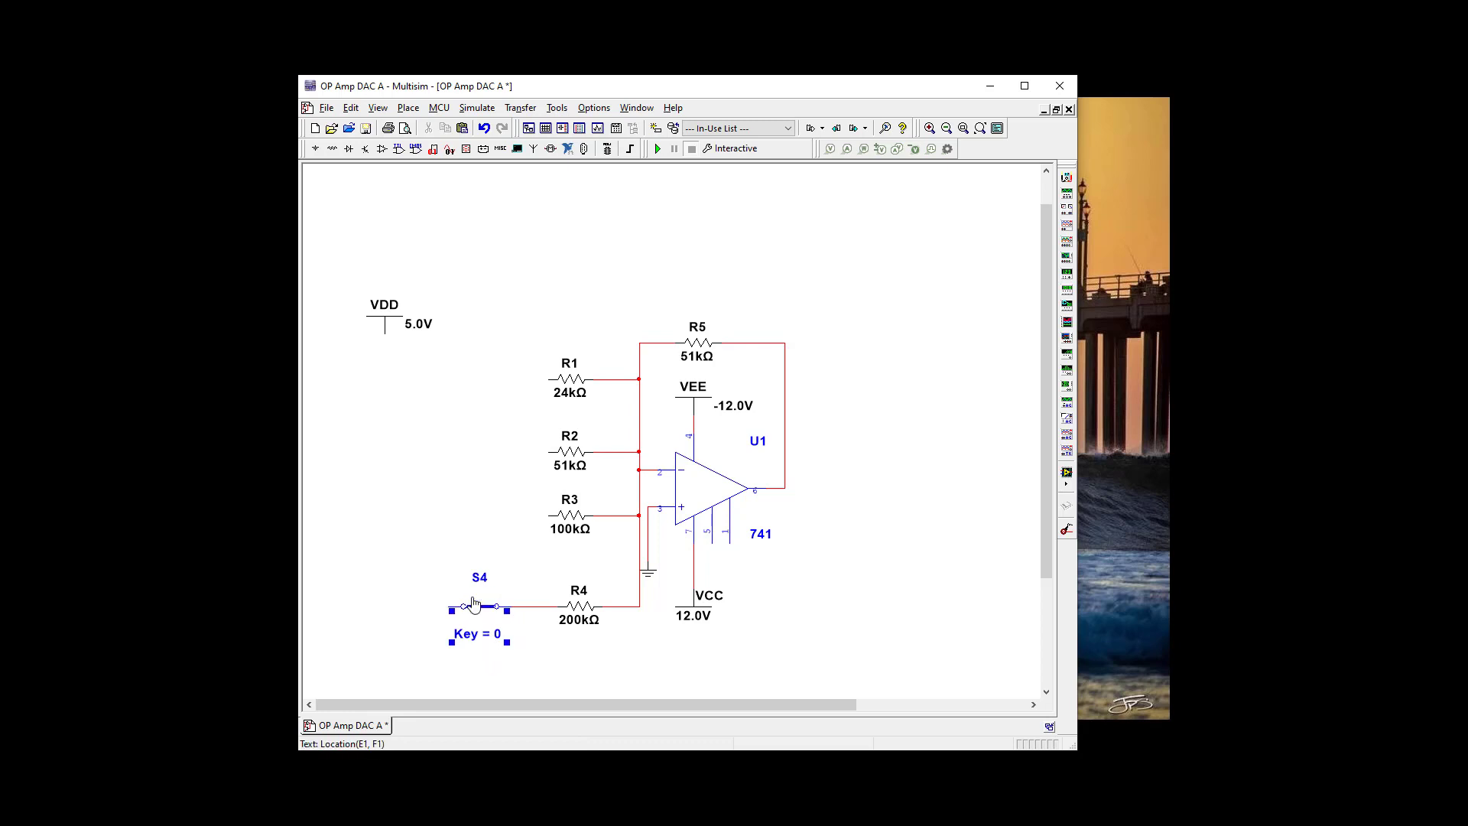
pyautogui.click(479, 605)
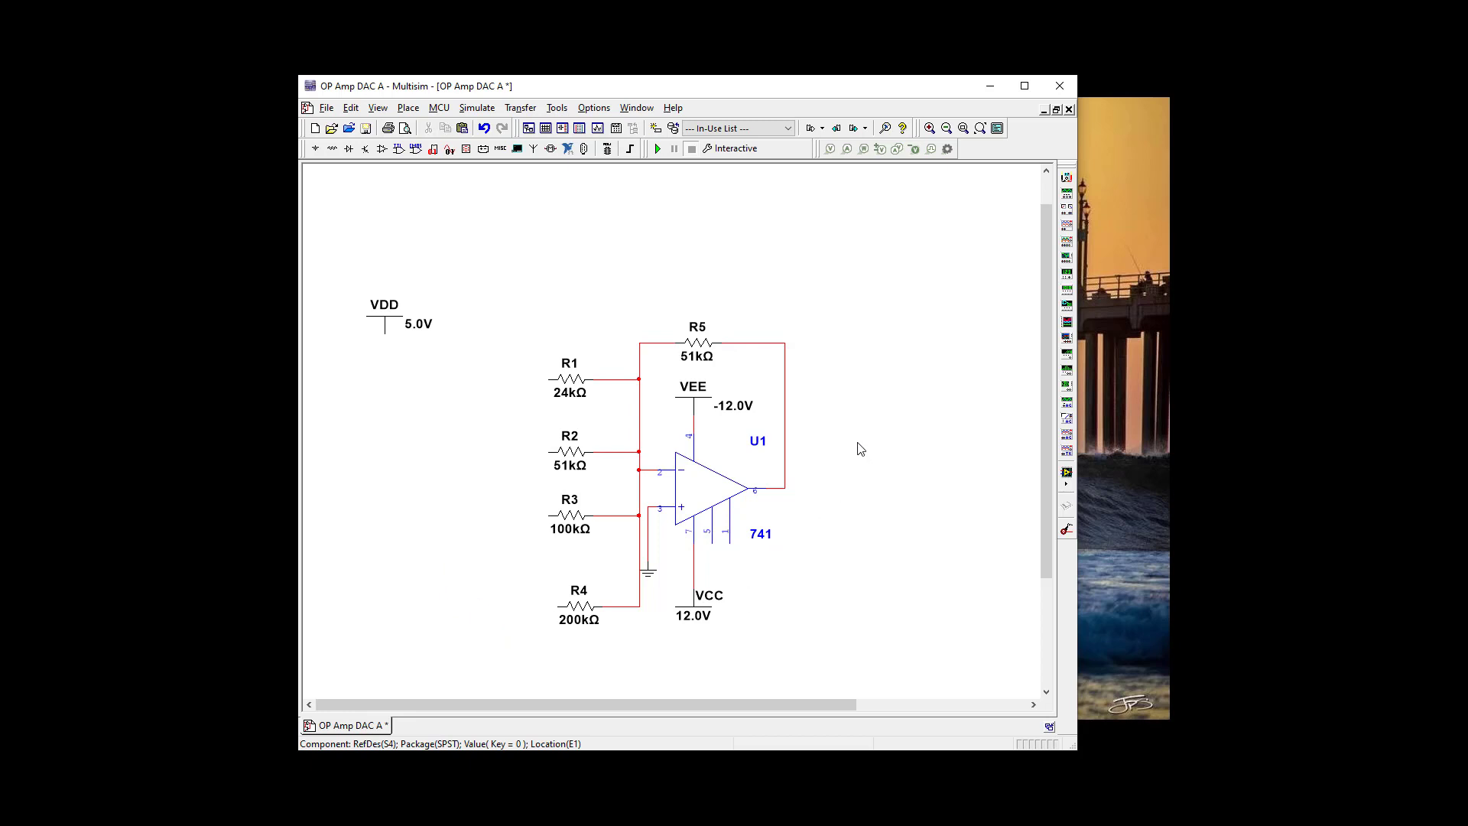
pyautogui.moveTo(356, 170)
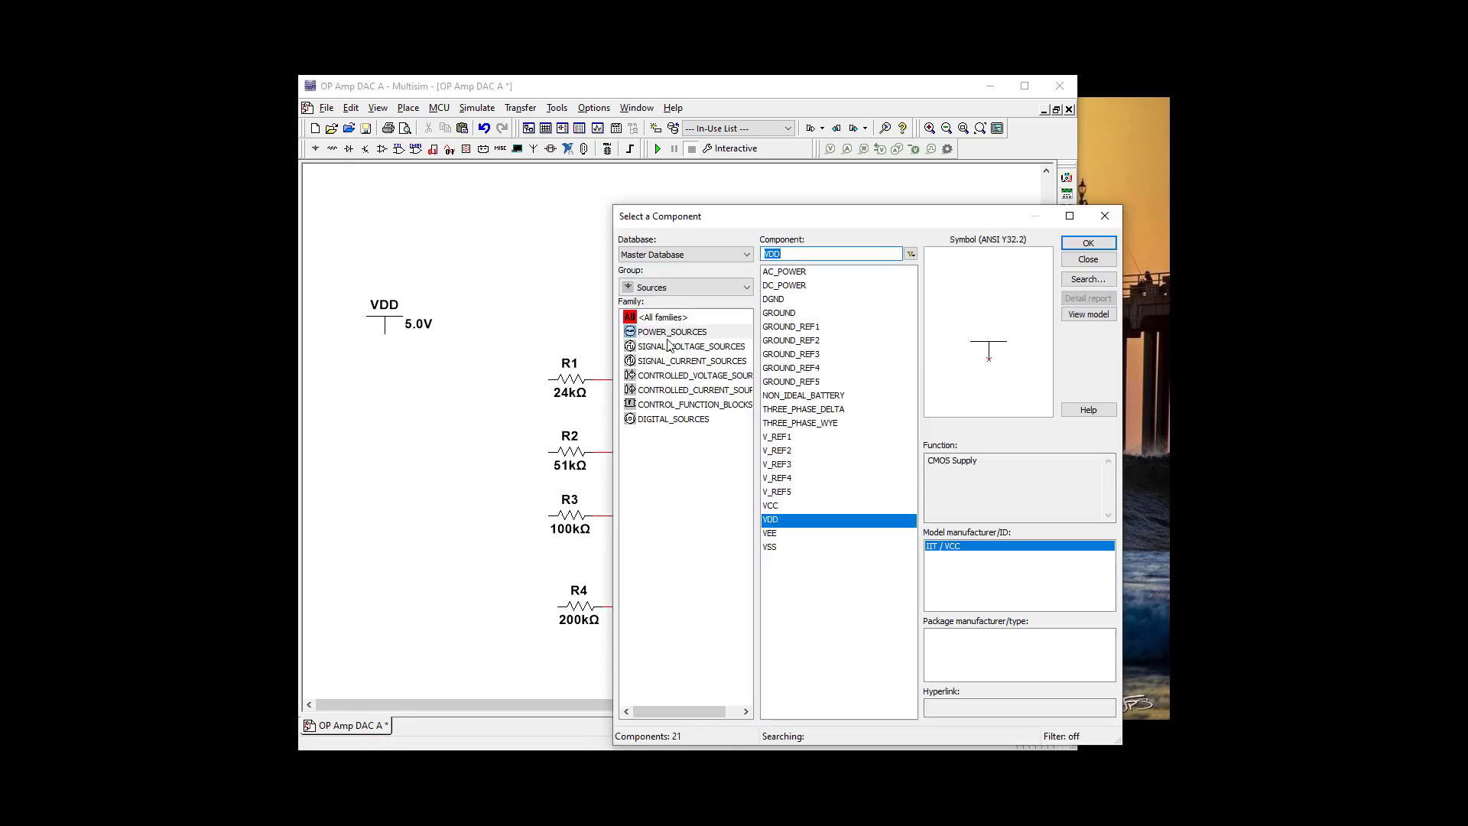
# Place a CLOCK_VOLTAGE source V1 (1 kHz, 5 V) and give it its own ground
pyautogui.click(691, 346)
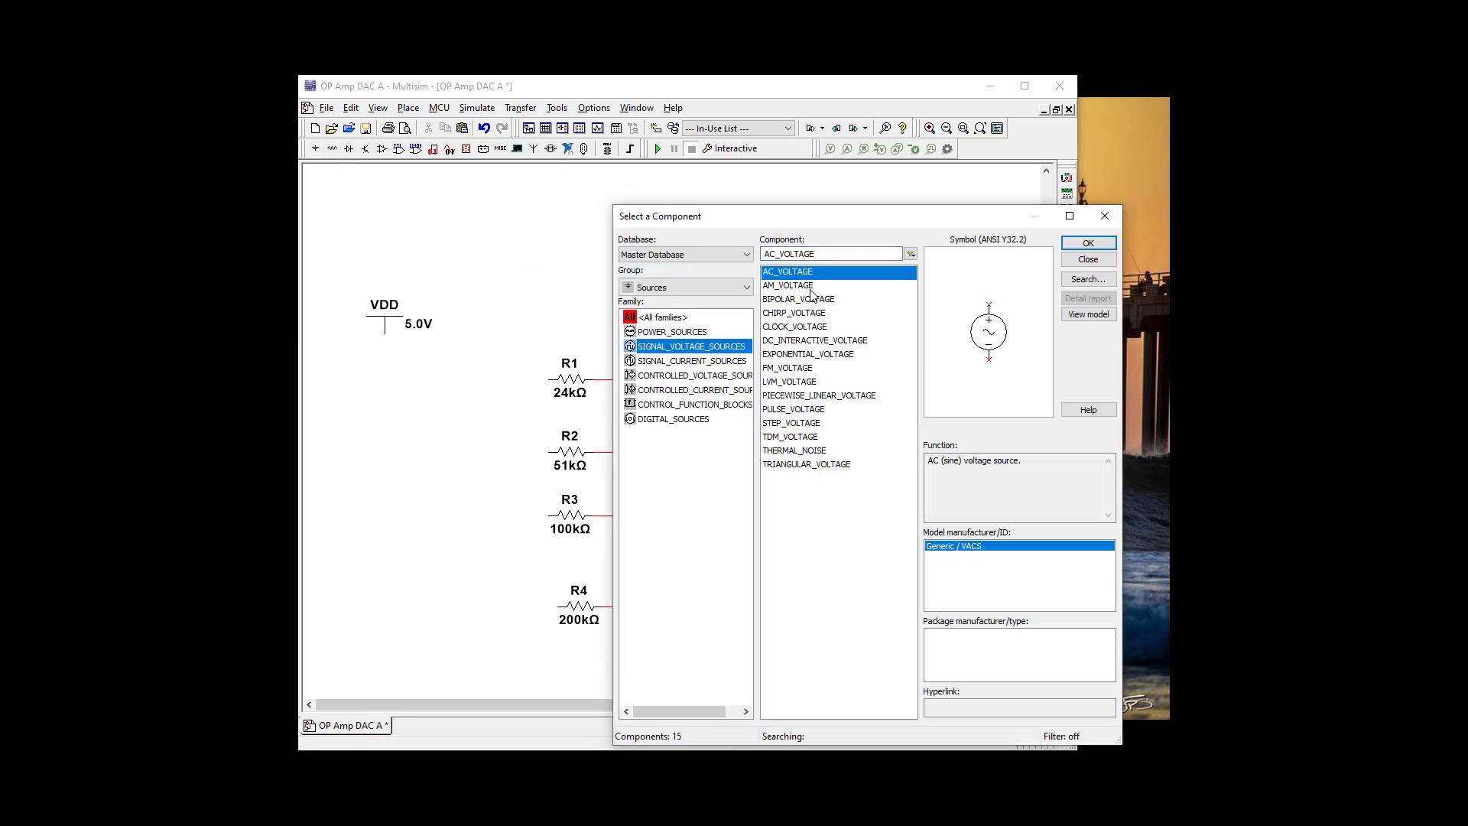
pyautogui.moveTo(812, 339)
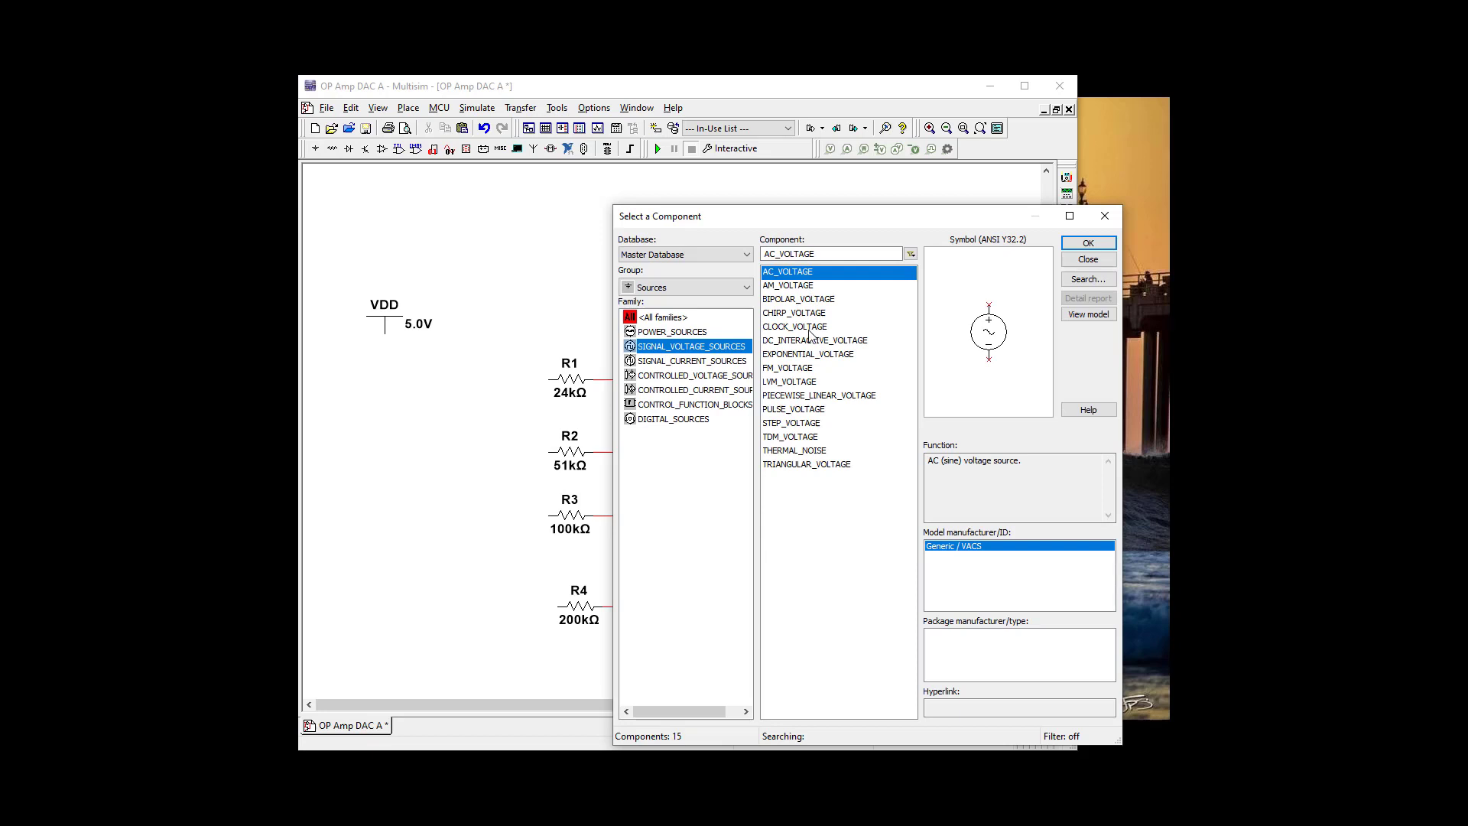
pyautogui.click(1085, 243)
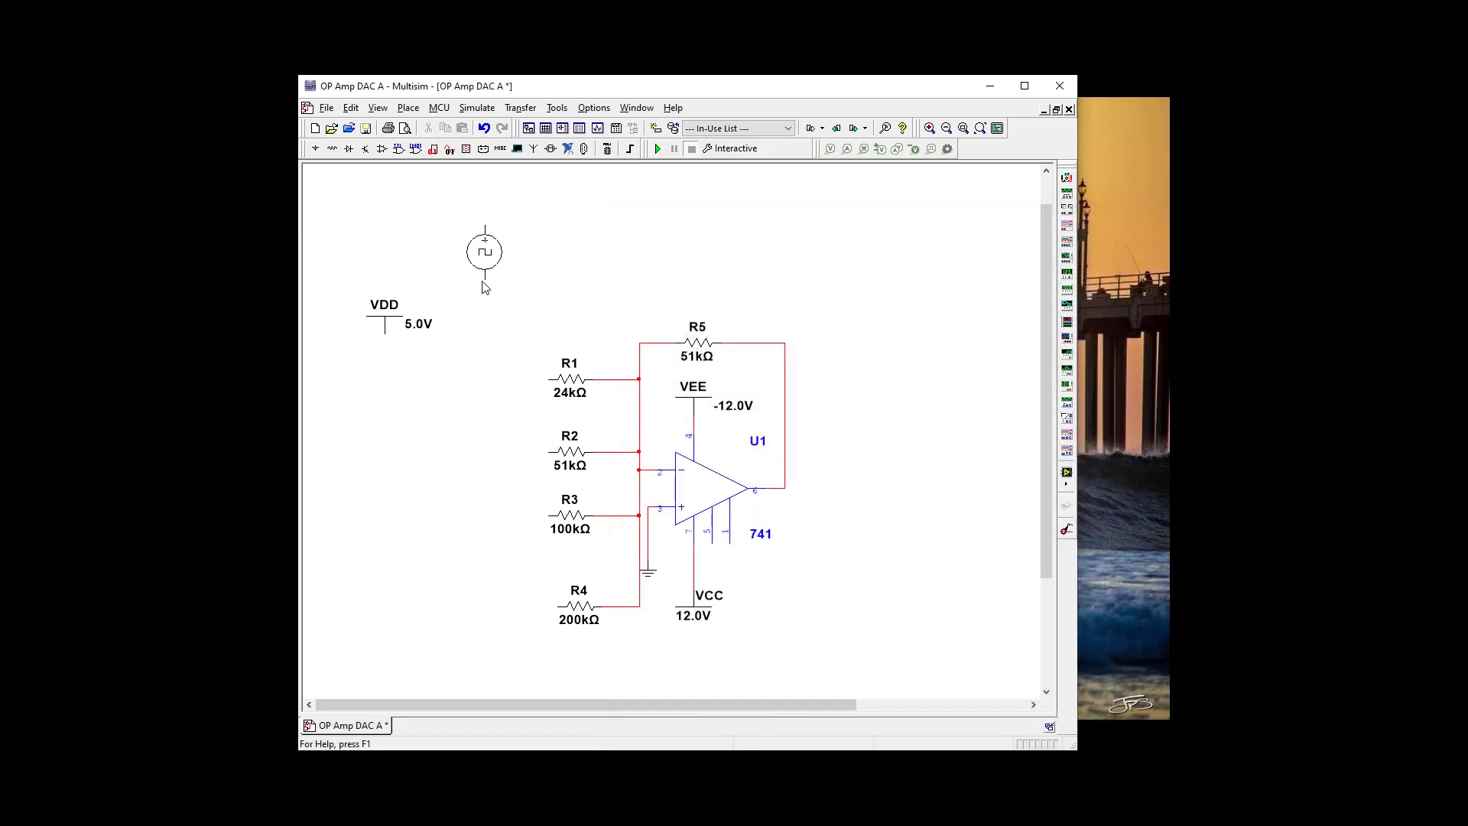
pyautogui.doubleClick(484, 251)
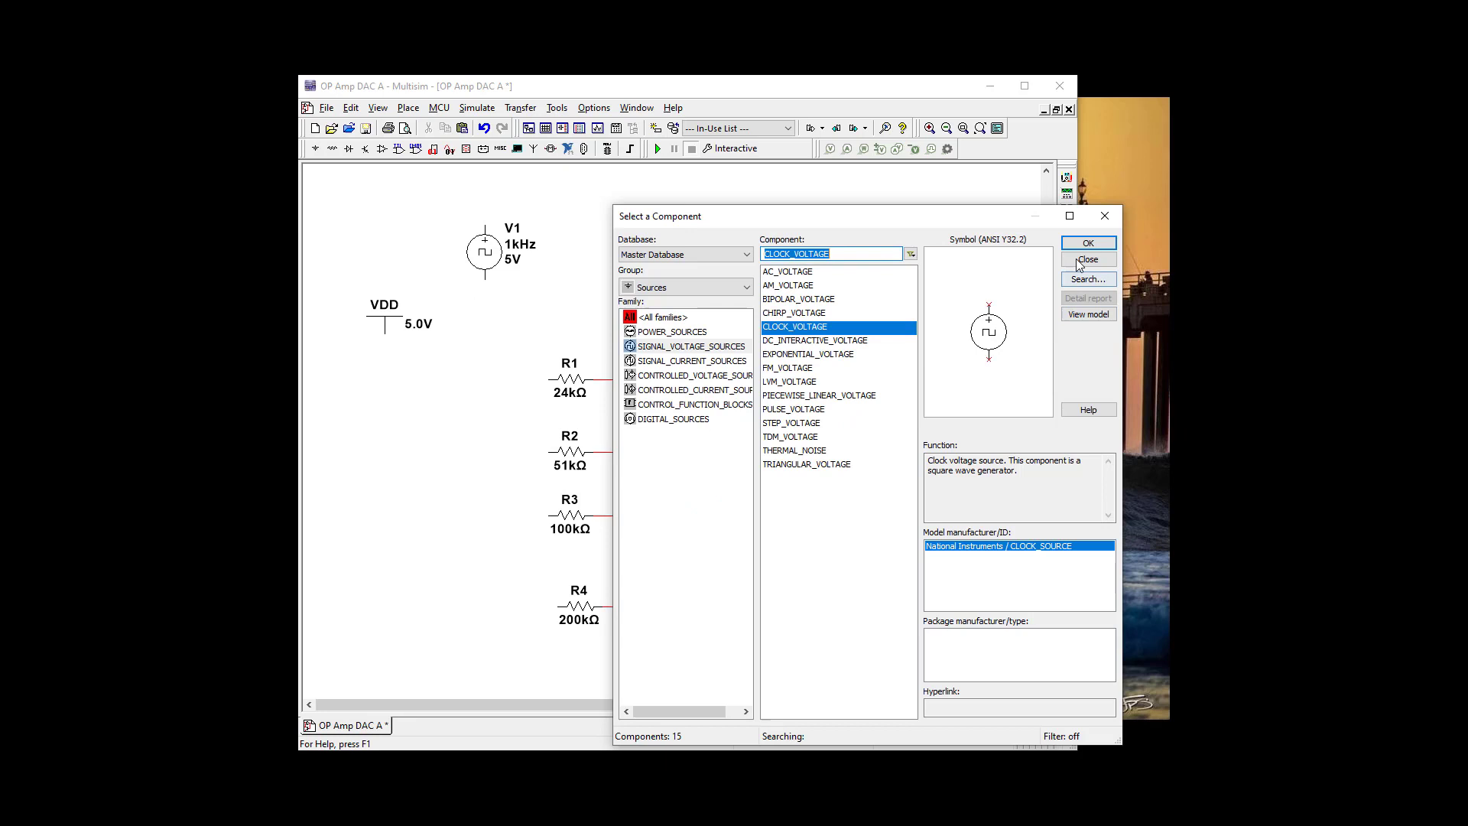
pyautogui.click(1087, 260)
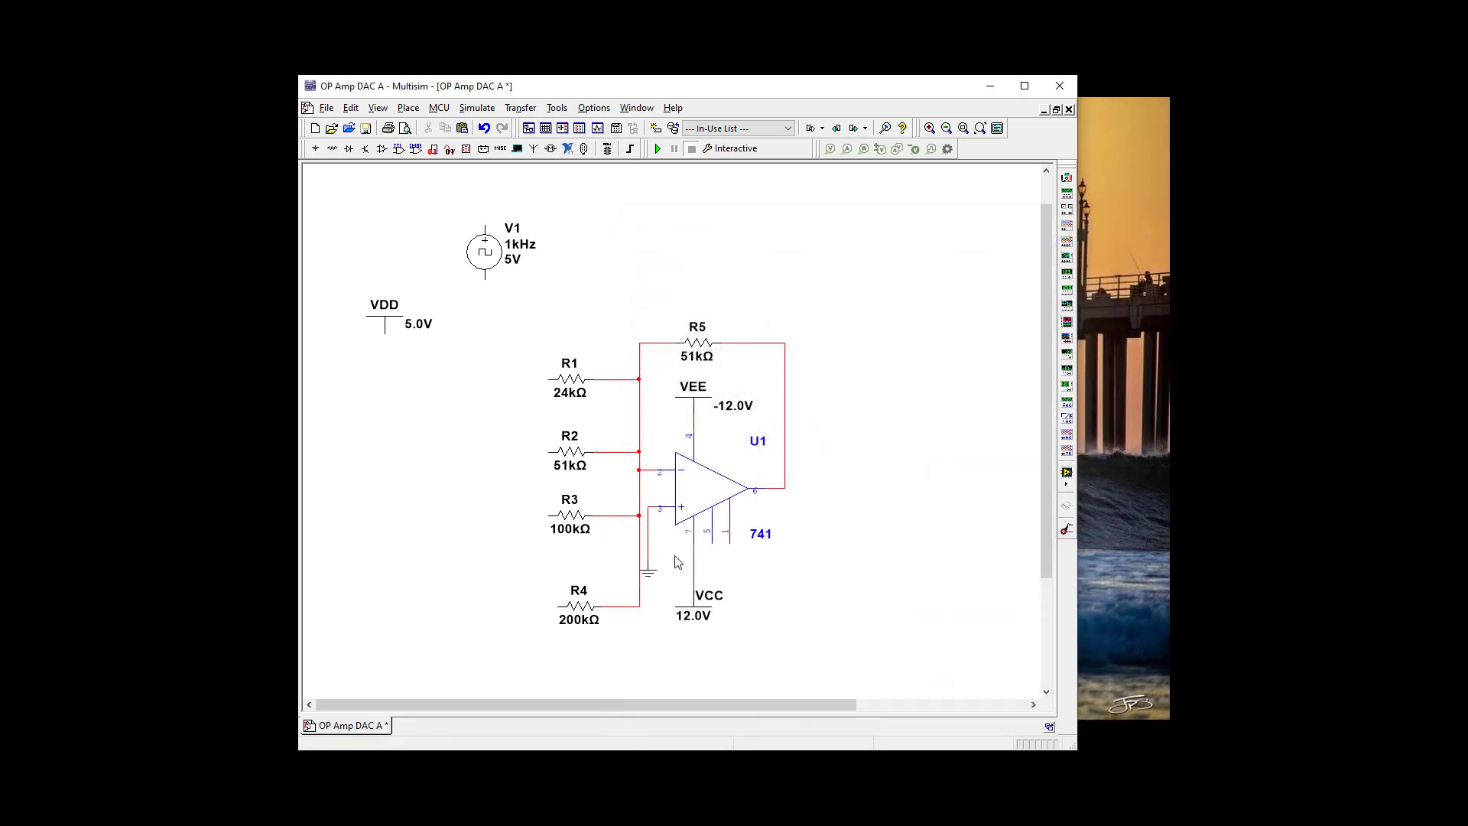
pyautogui.rightClick(677, 561)
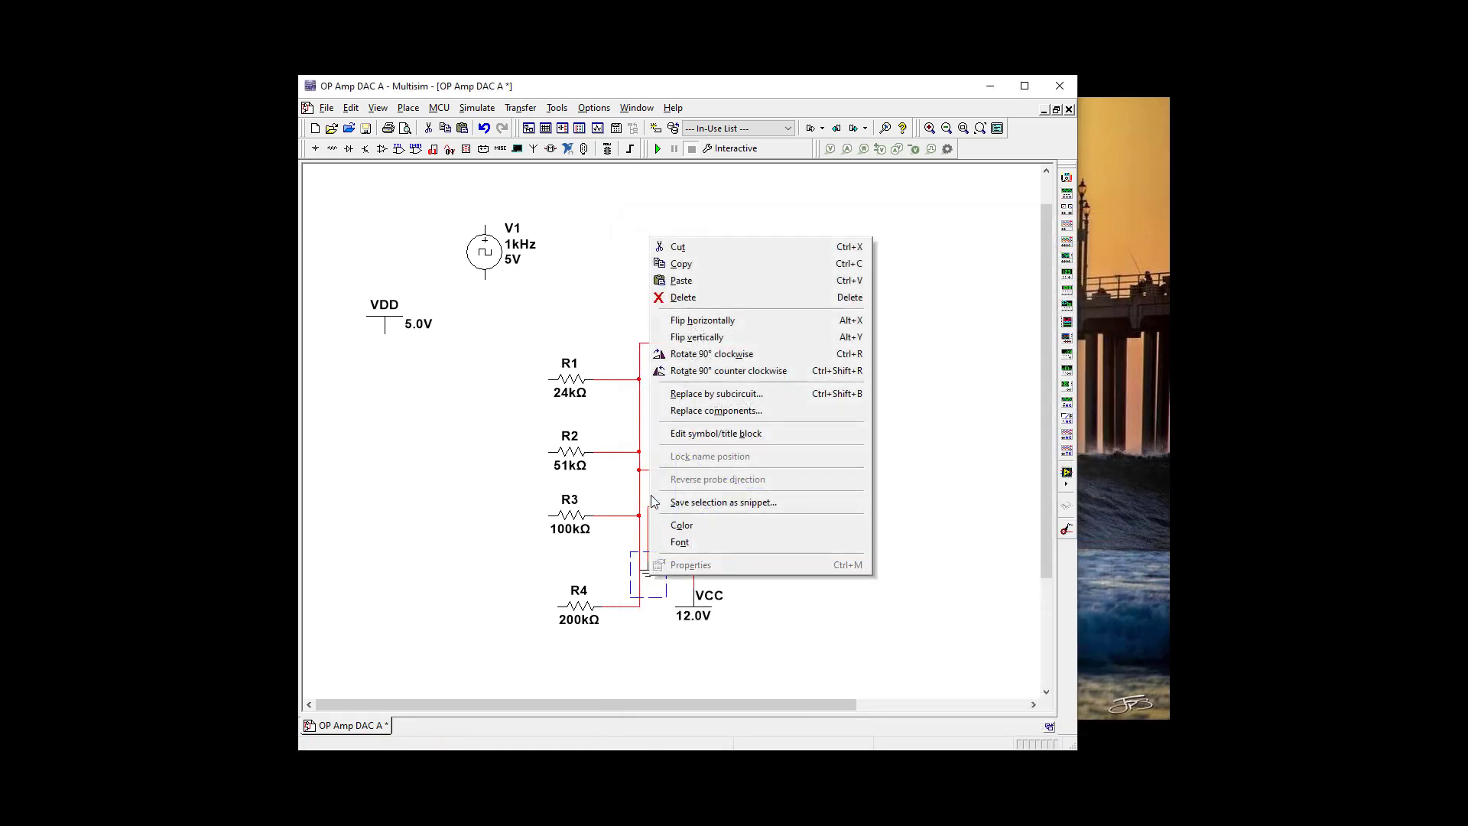
pyautogui.moveTo(682, 263)
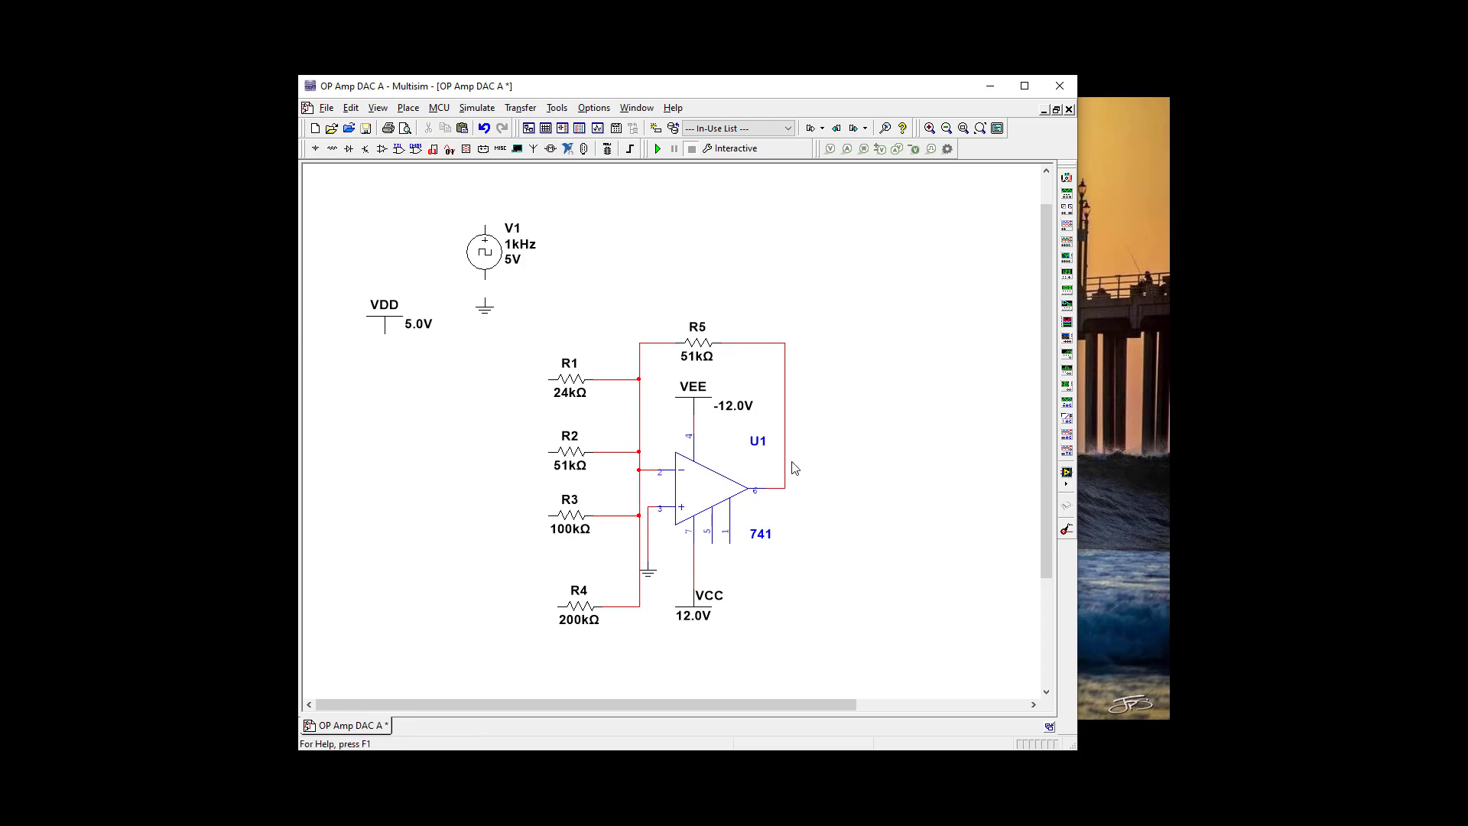
pyautogui.moveTo(519, 274)
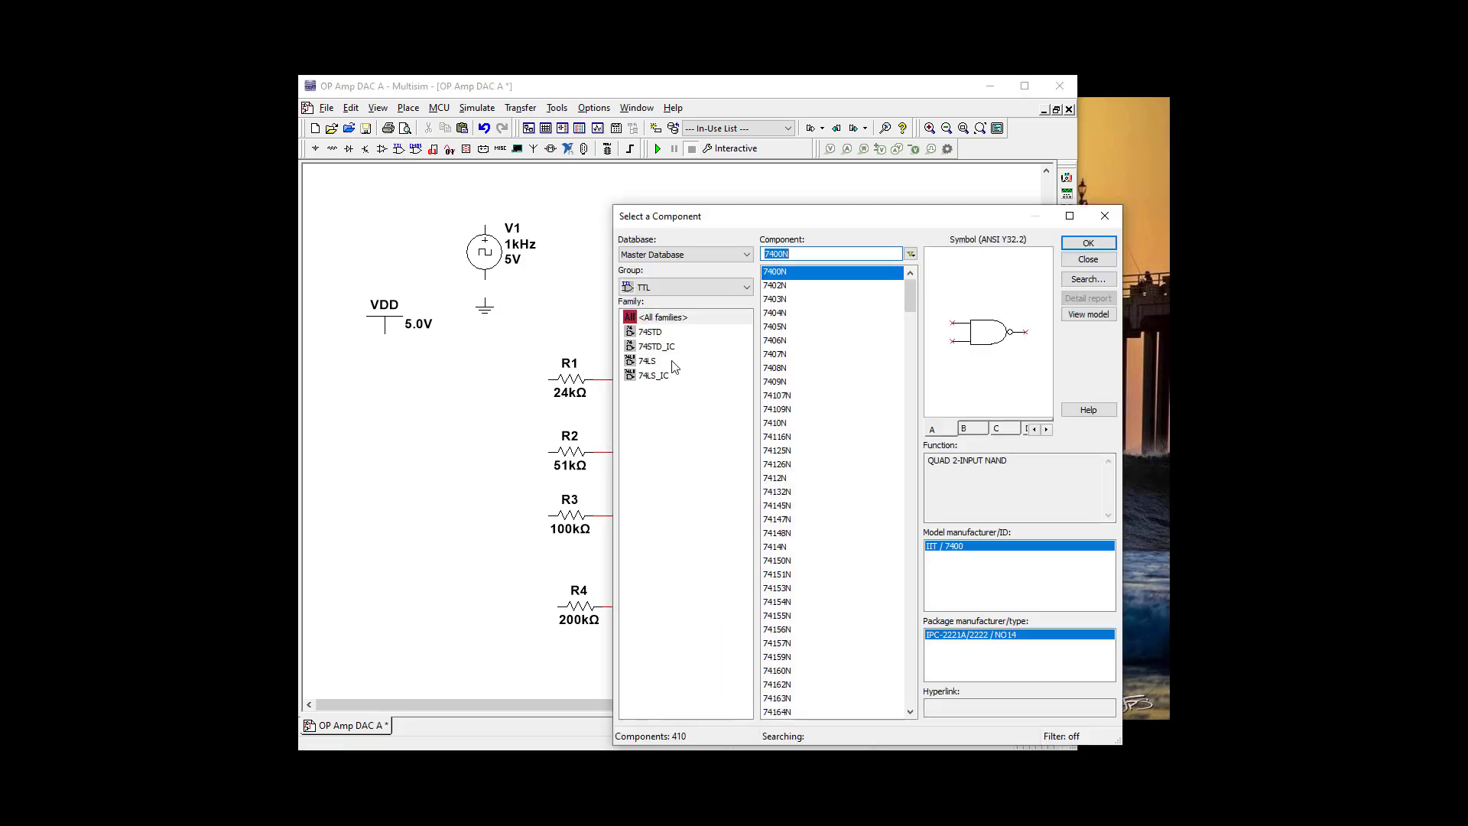
# Place a 74LS90N decade counter U2 from the TTL 74LS family beside the resistors
pyautogui.click(647, 361)
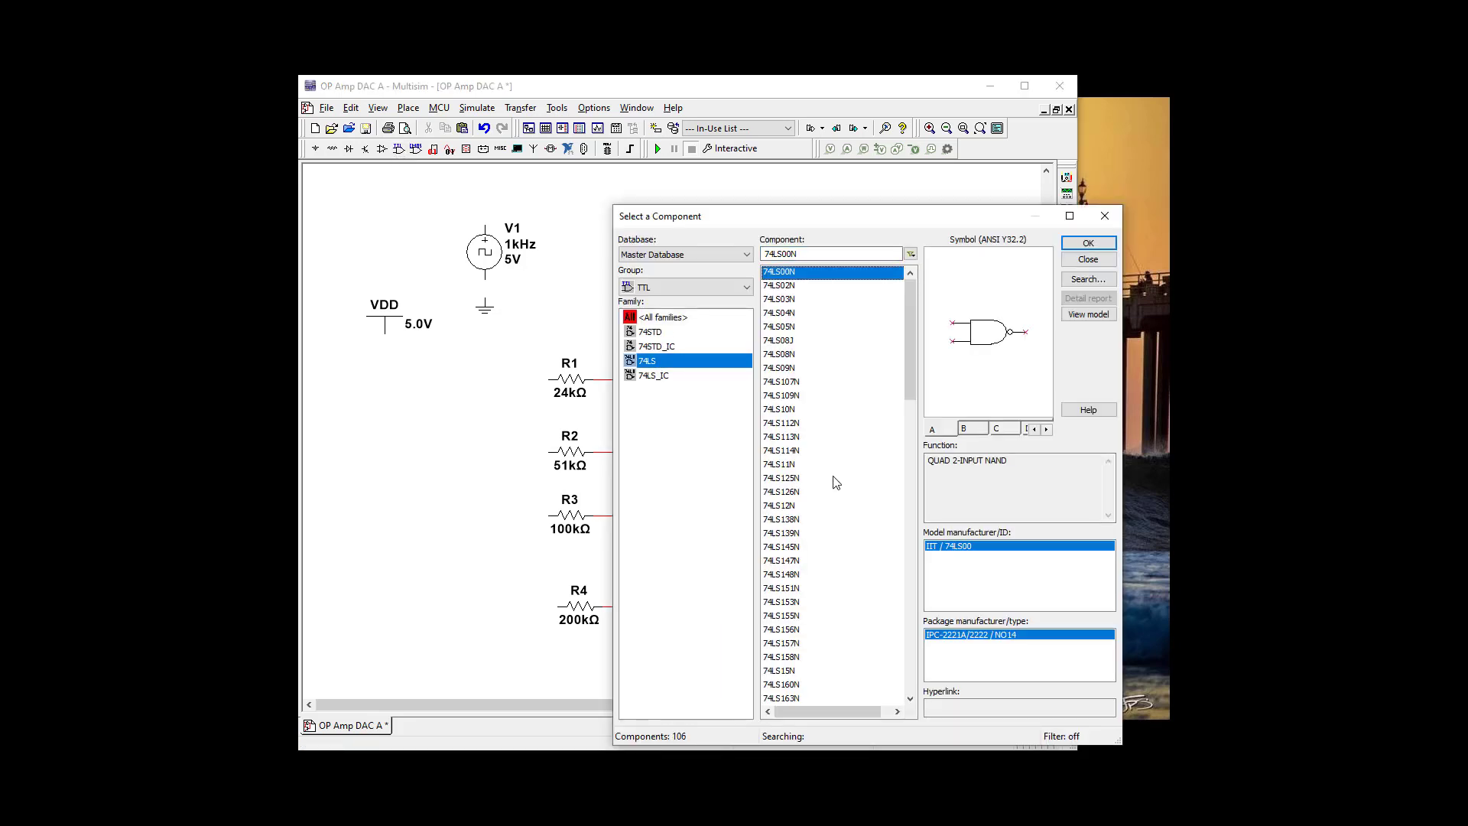
pyautogui.scroll(-3)
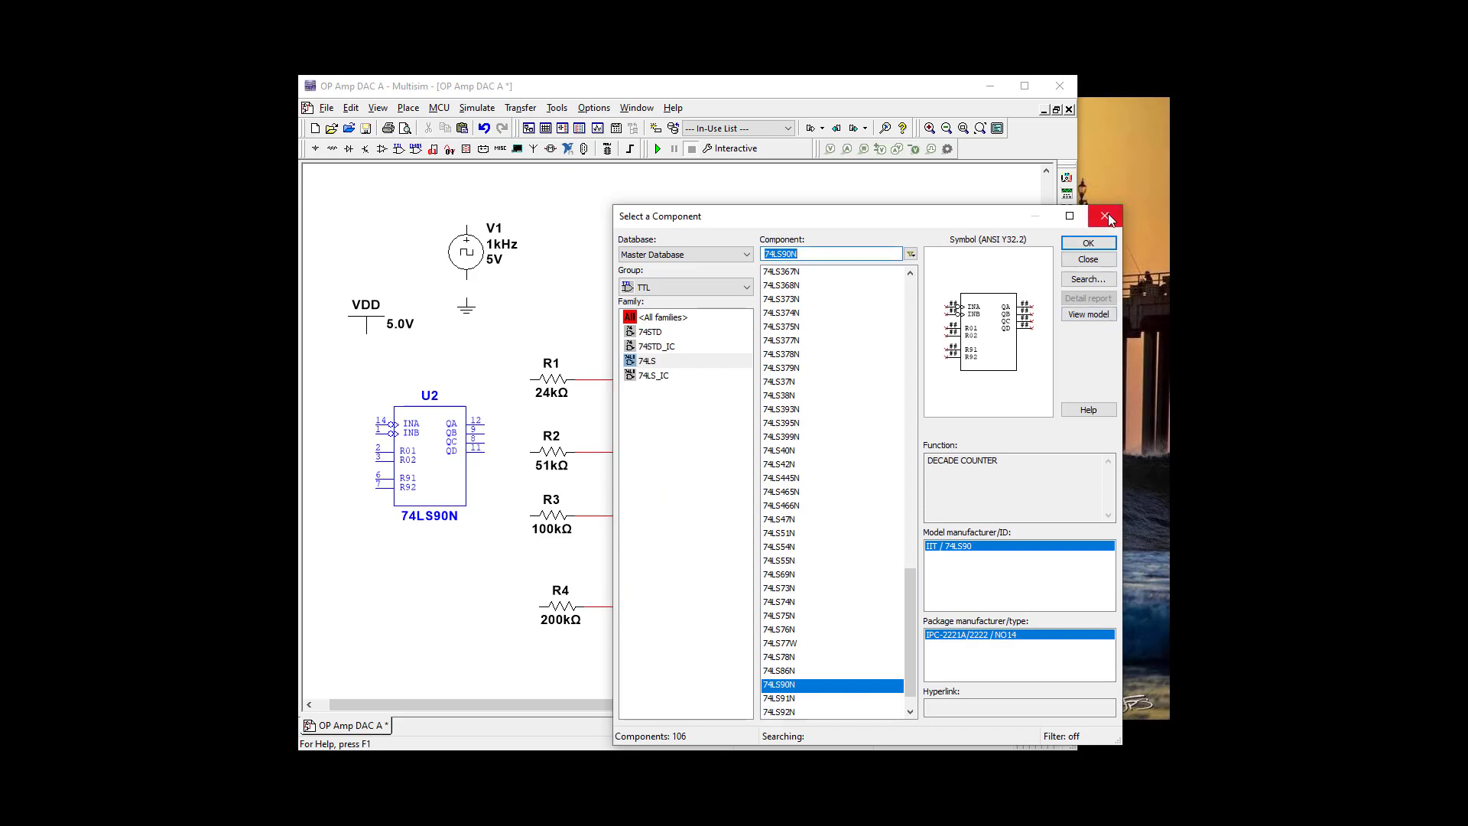
pyautogui.click(1108, 216)
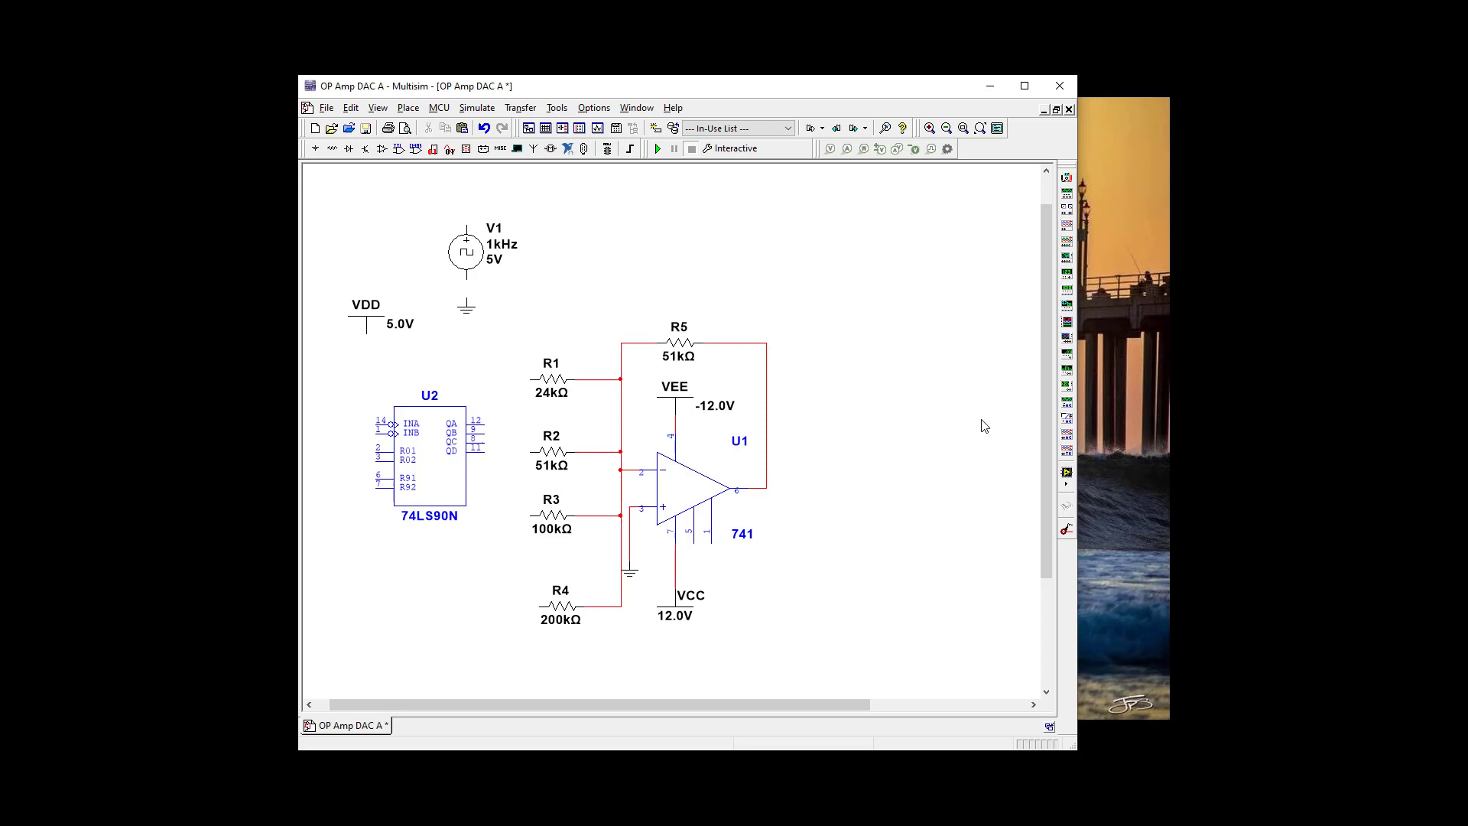
pyautogui.moveTo(938, 403)
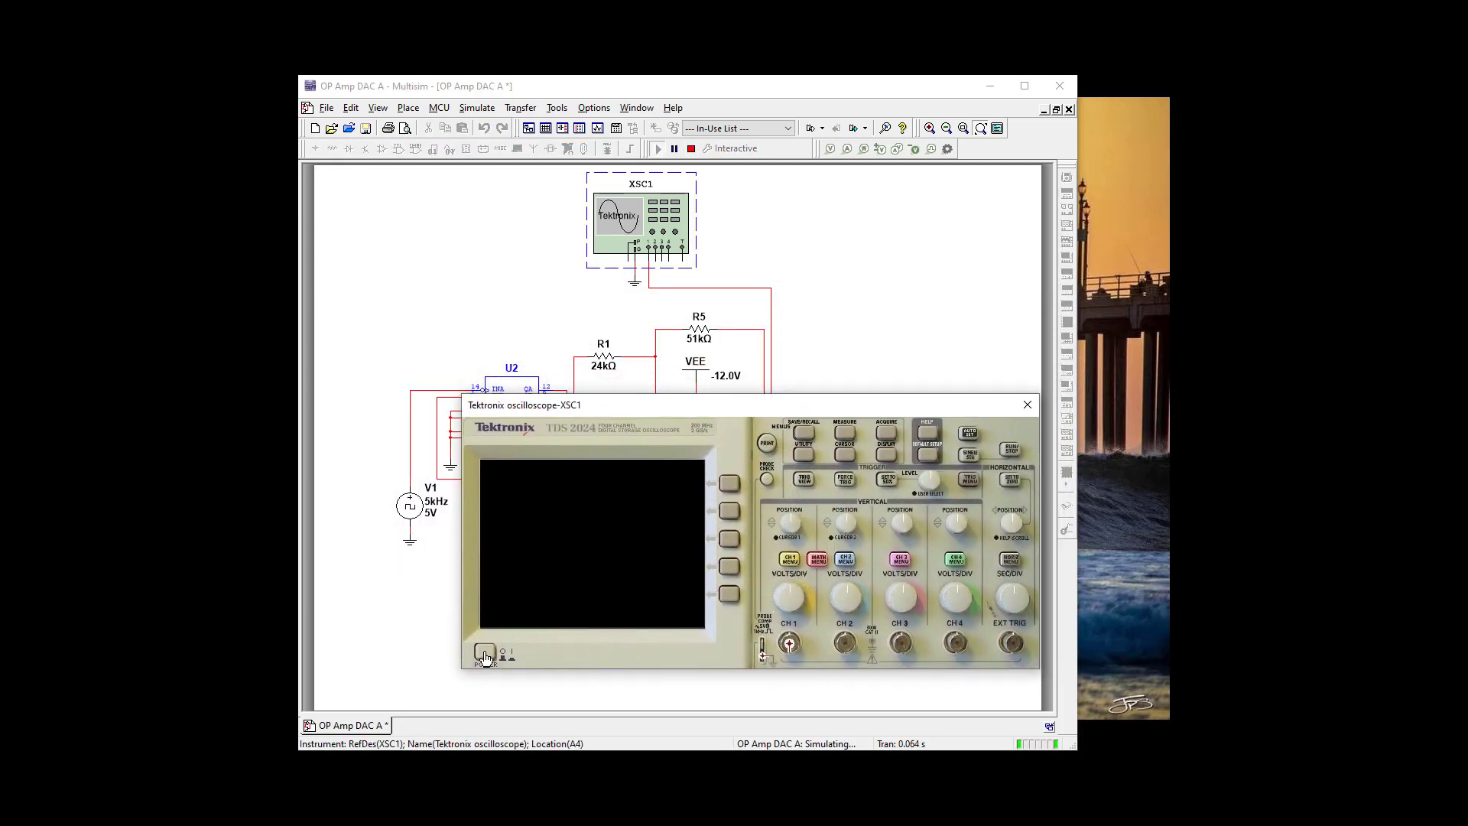
# Power on the scope and raise CH1 to 2 V/div with a 200 µs timebase
pyautogui.click(485, 653)
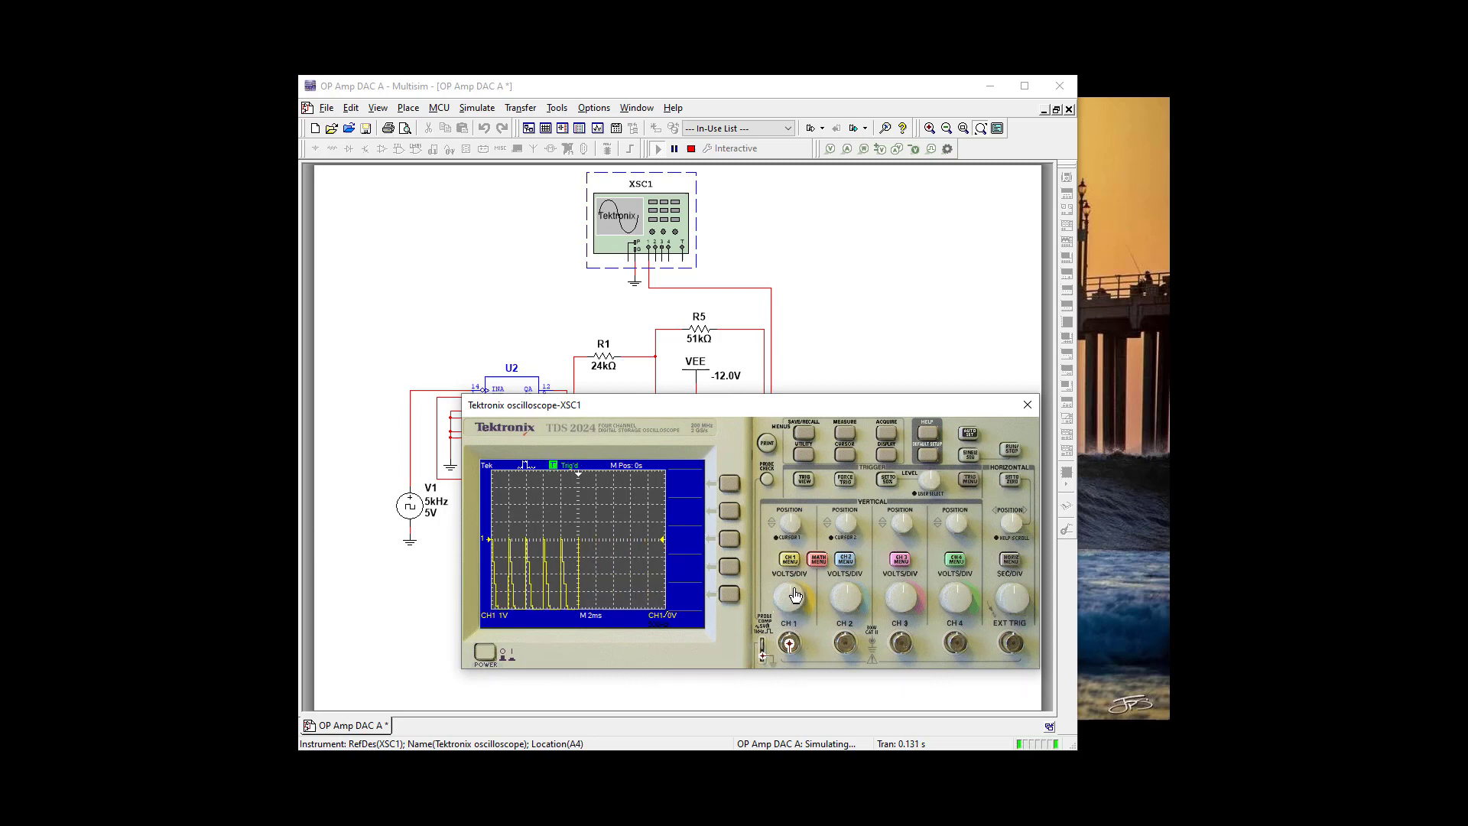
pyautogui.click(789, 592)
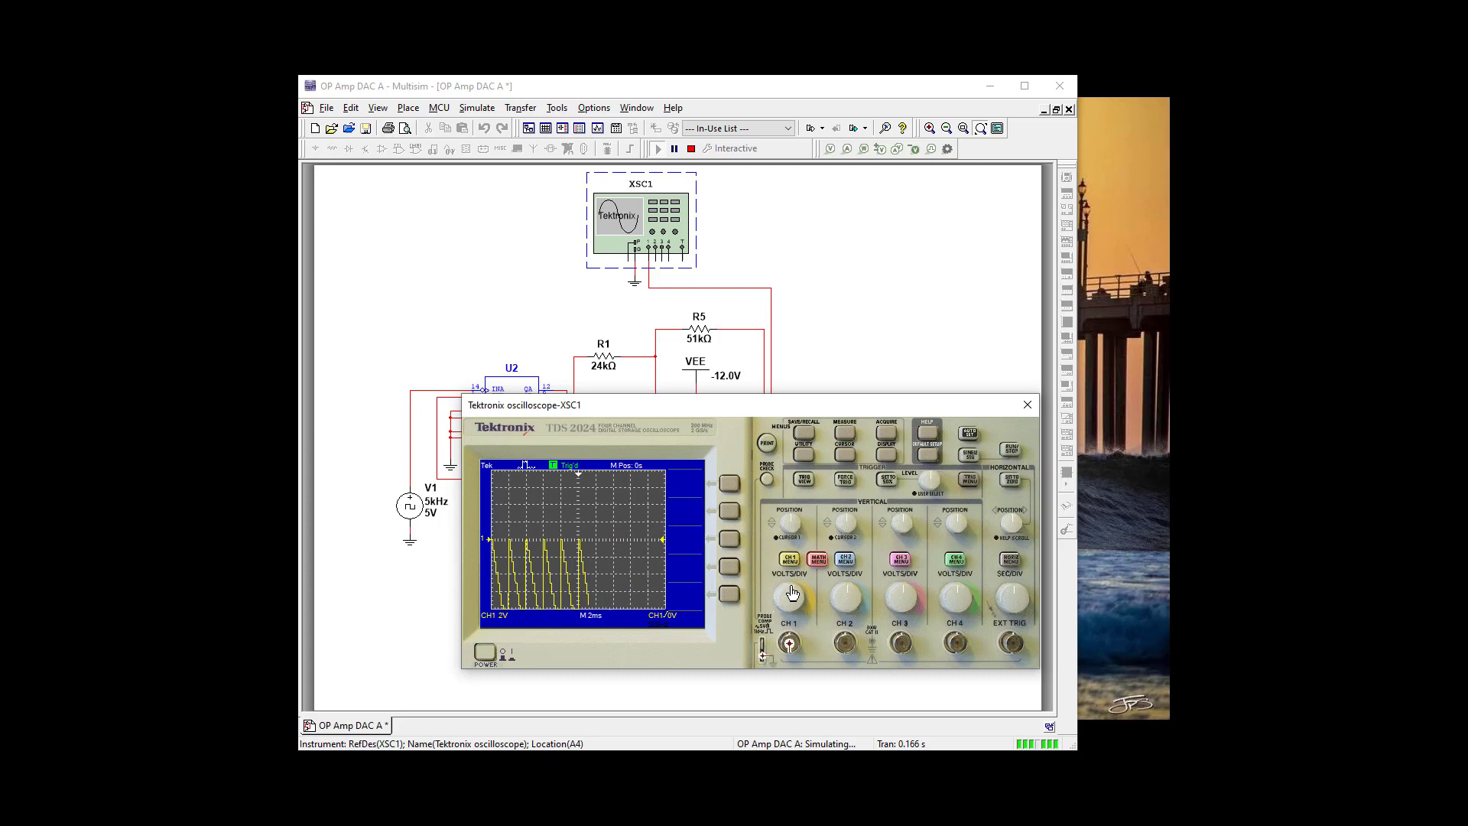
pyautogui.moveTo(803, 602)
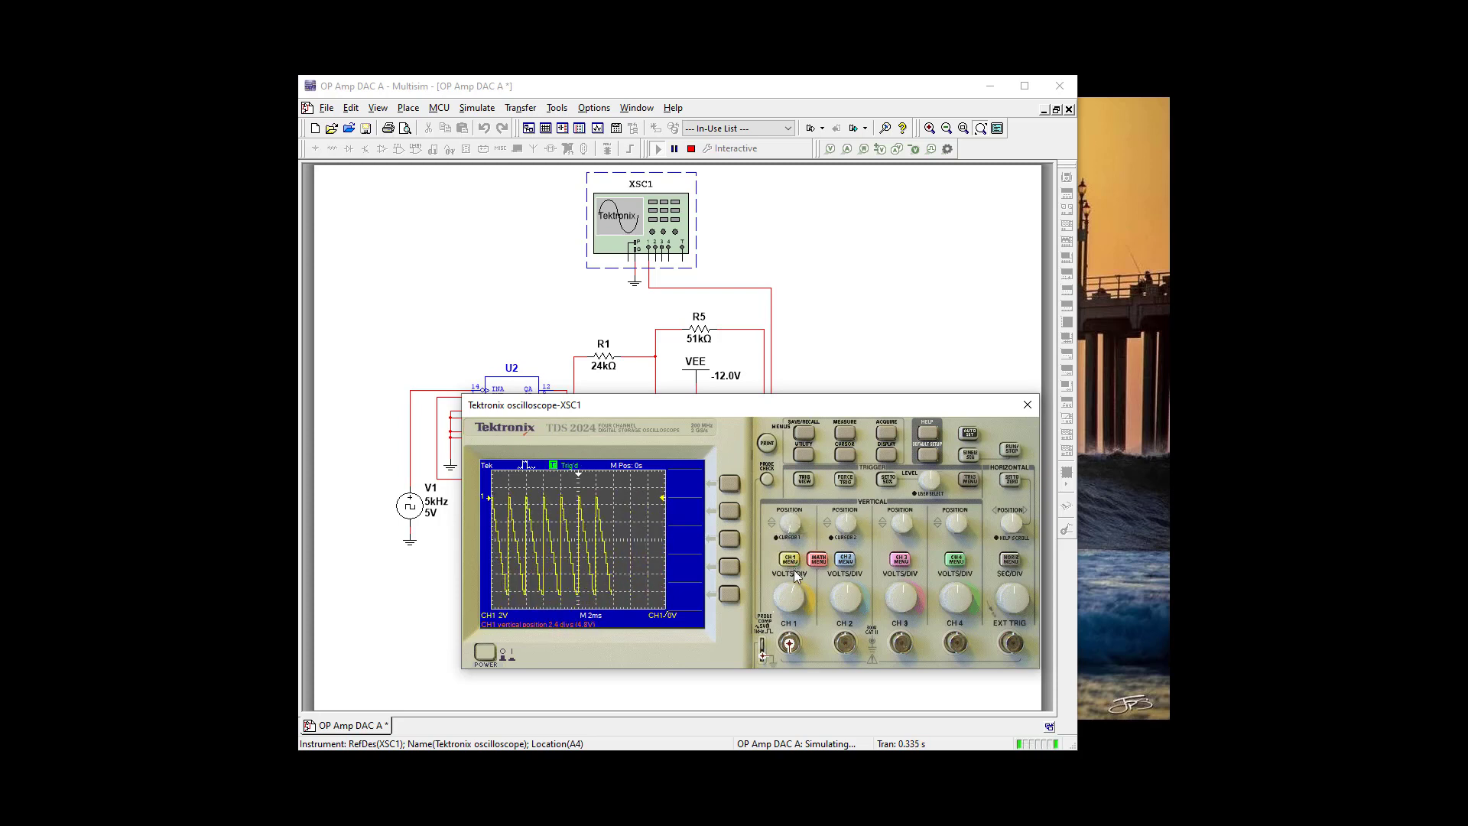
pyautogui.moveTo(1010, 590)
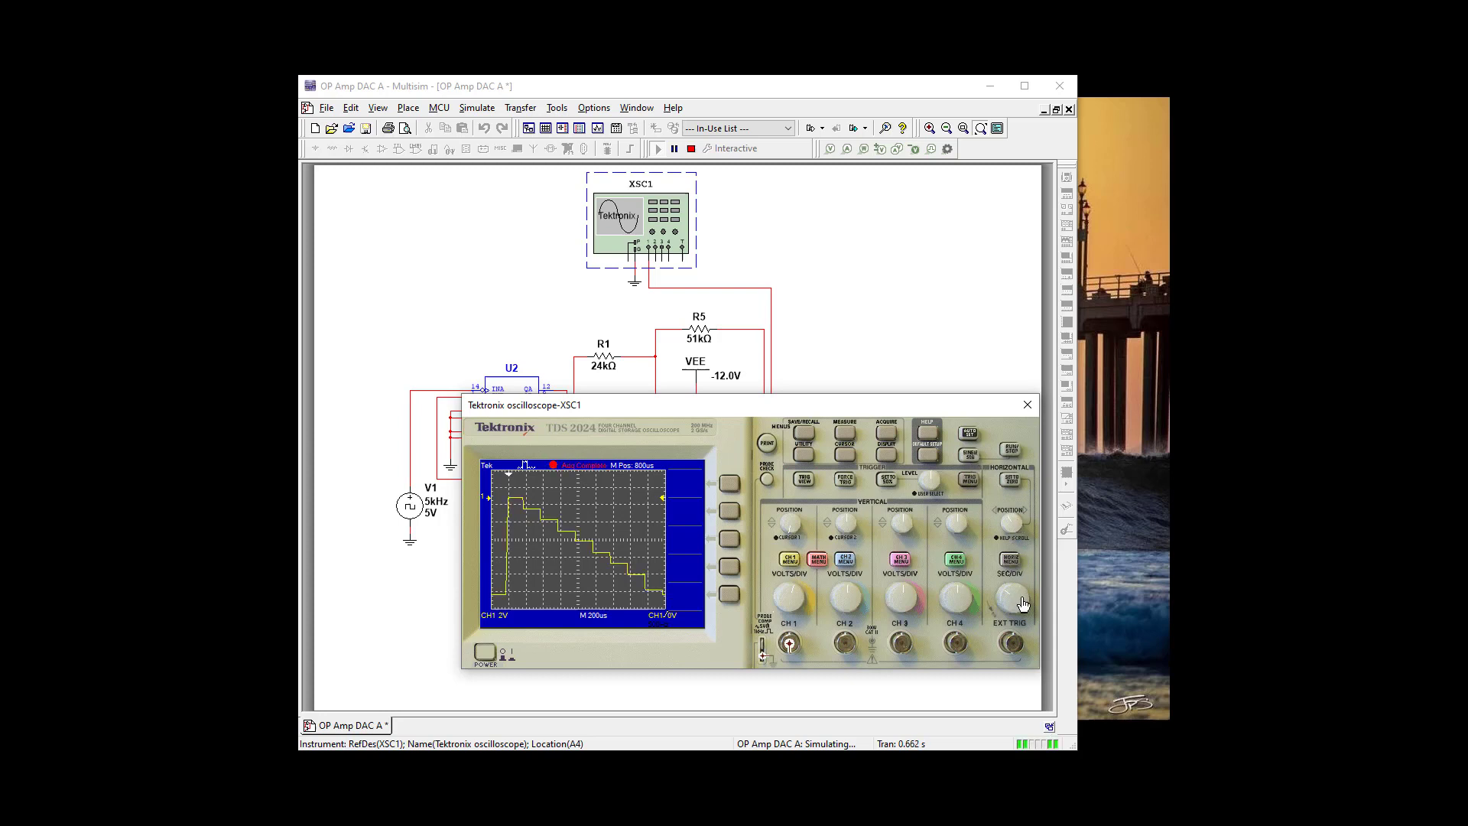
pyautogui.moveTo(959, 708)
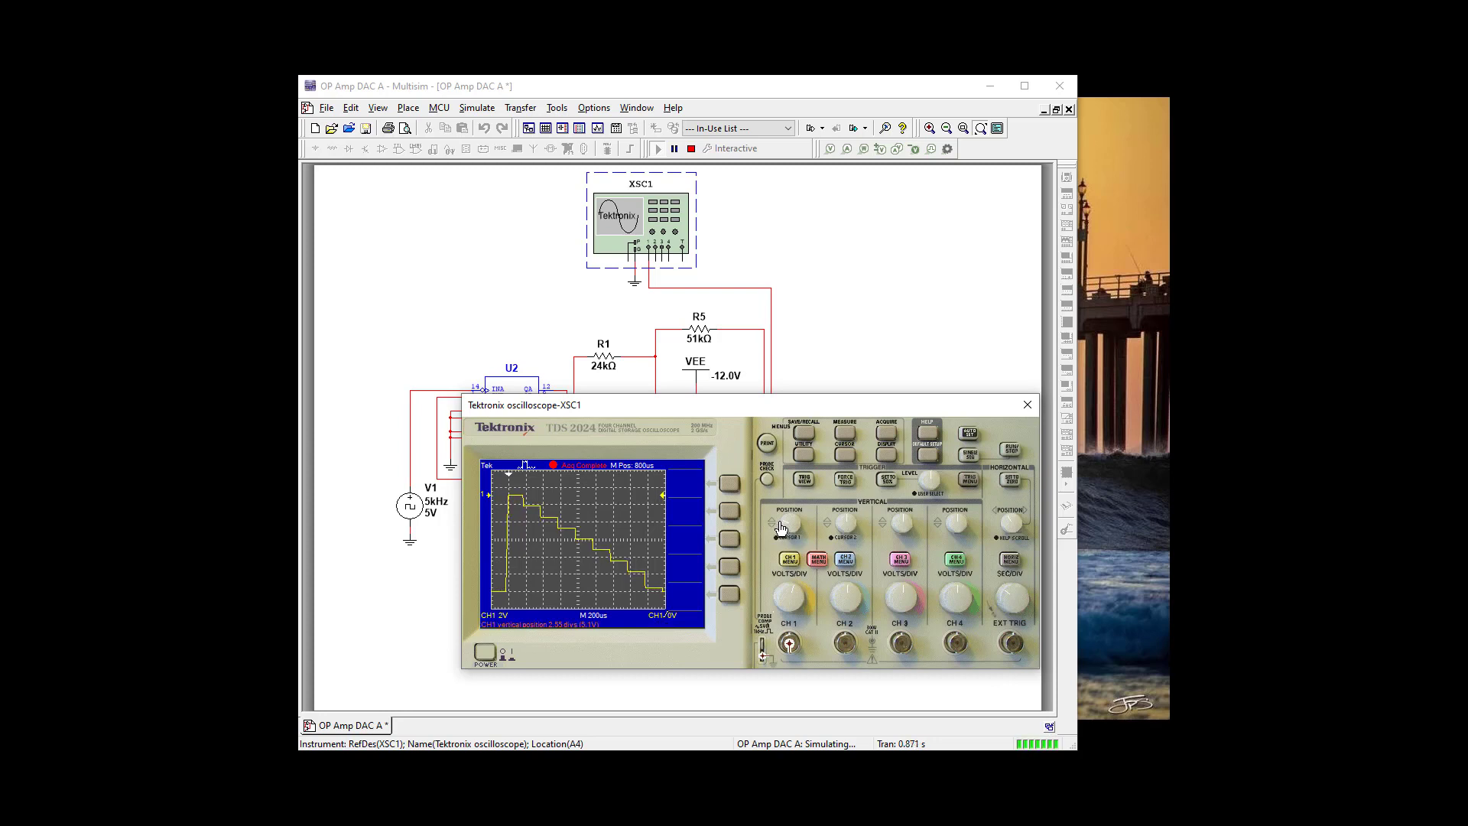
pyautogui.moveTo(829, 721)
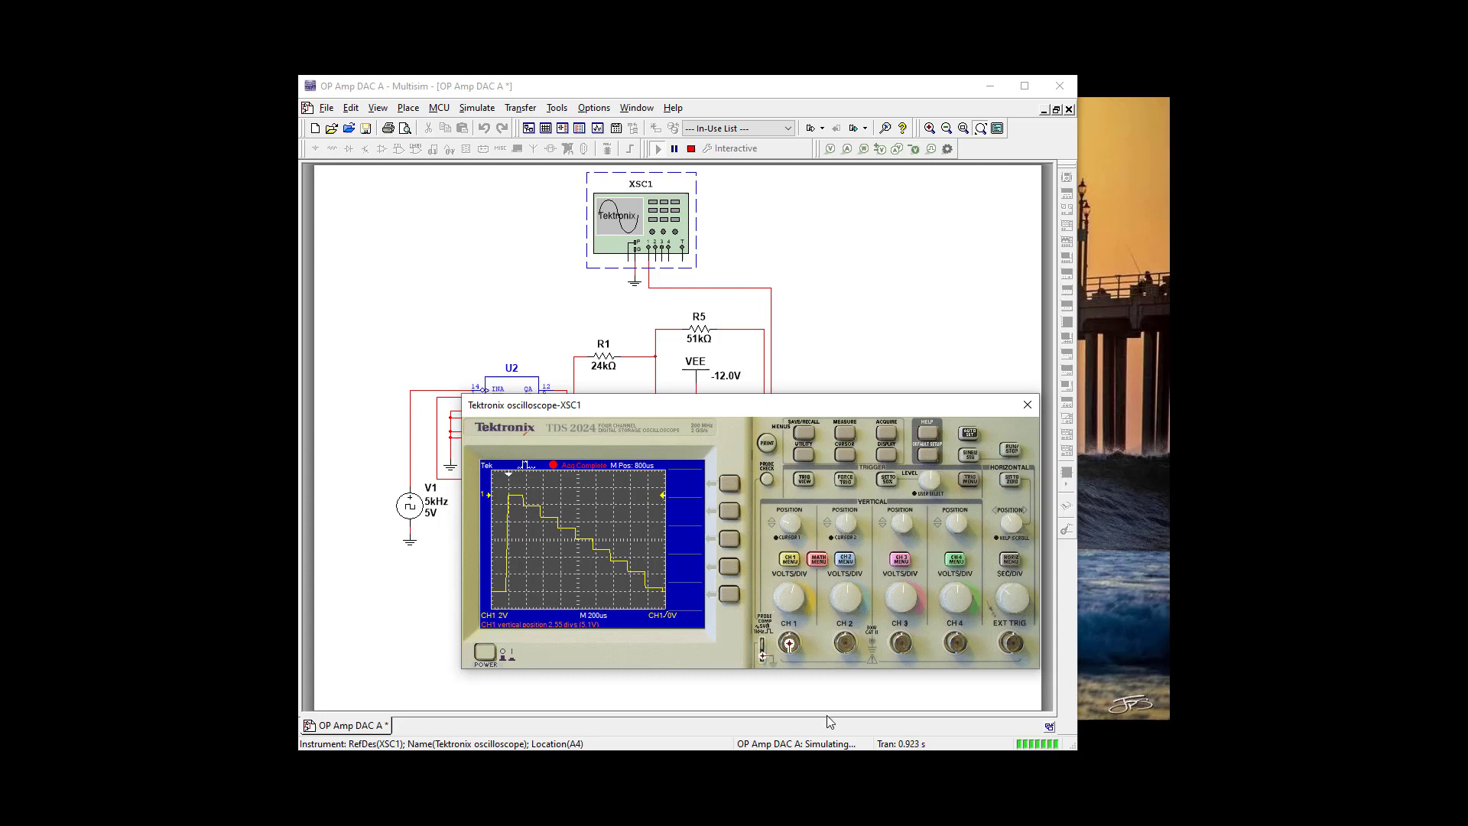
pyautogui.moveTo(757, 676)
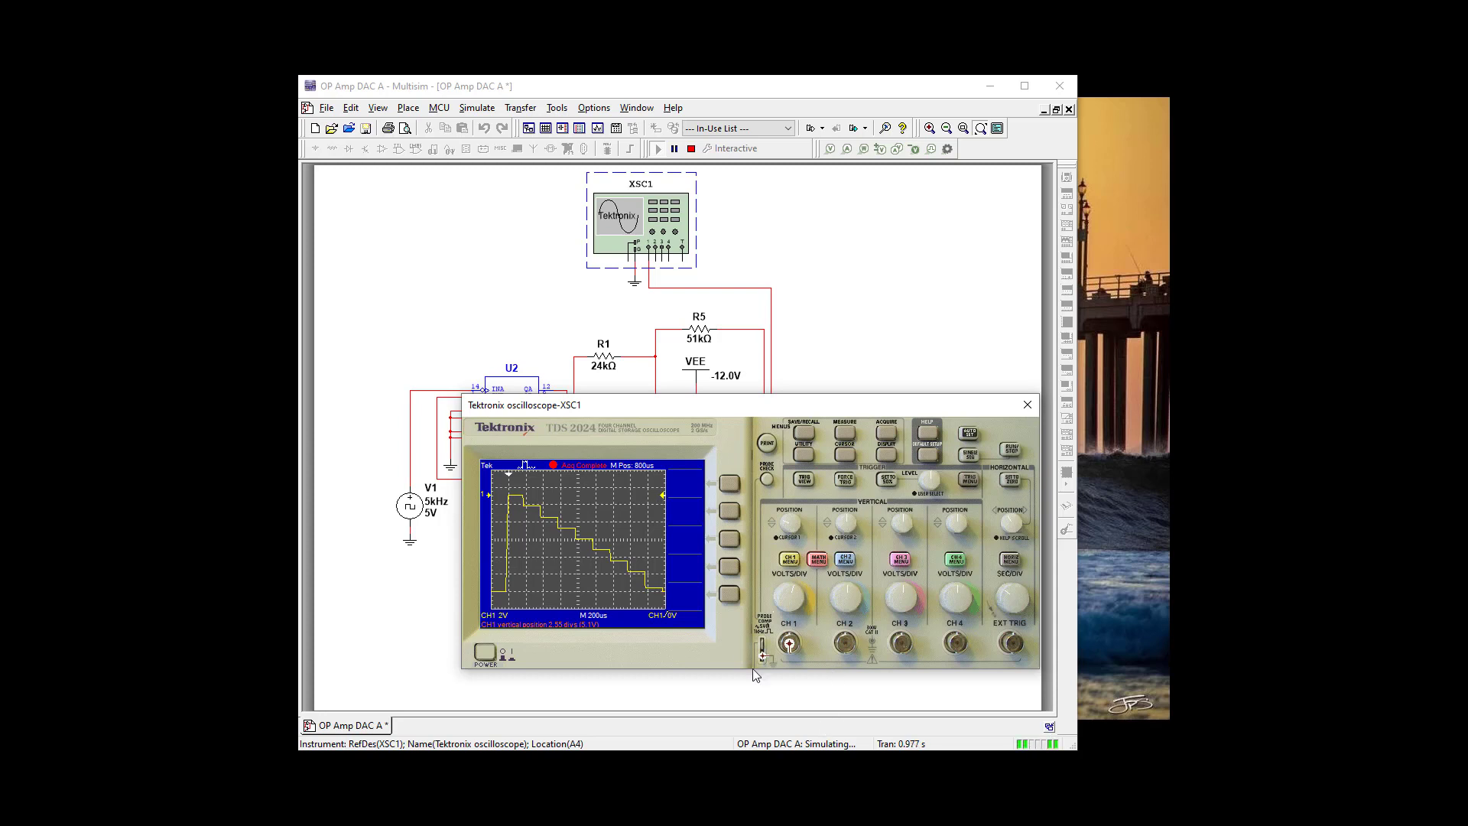
pyautogui.moveTo(578, 603)
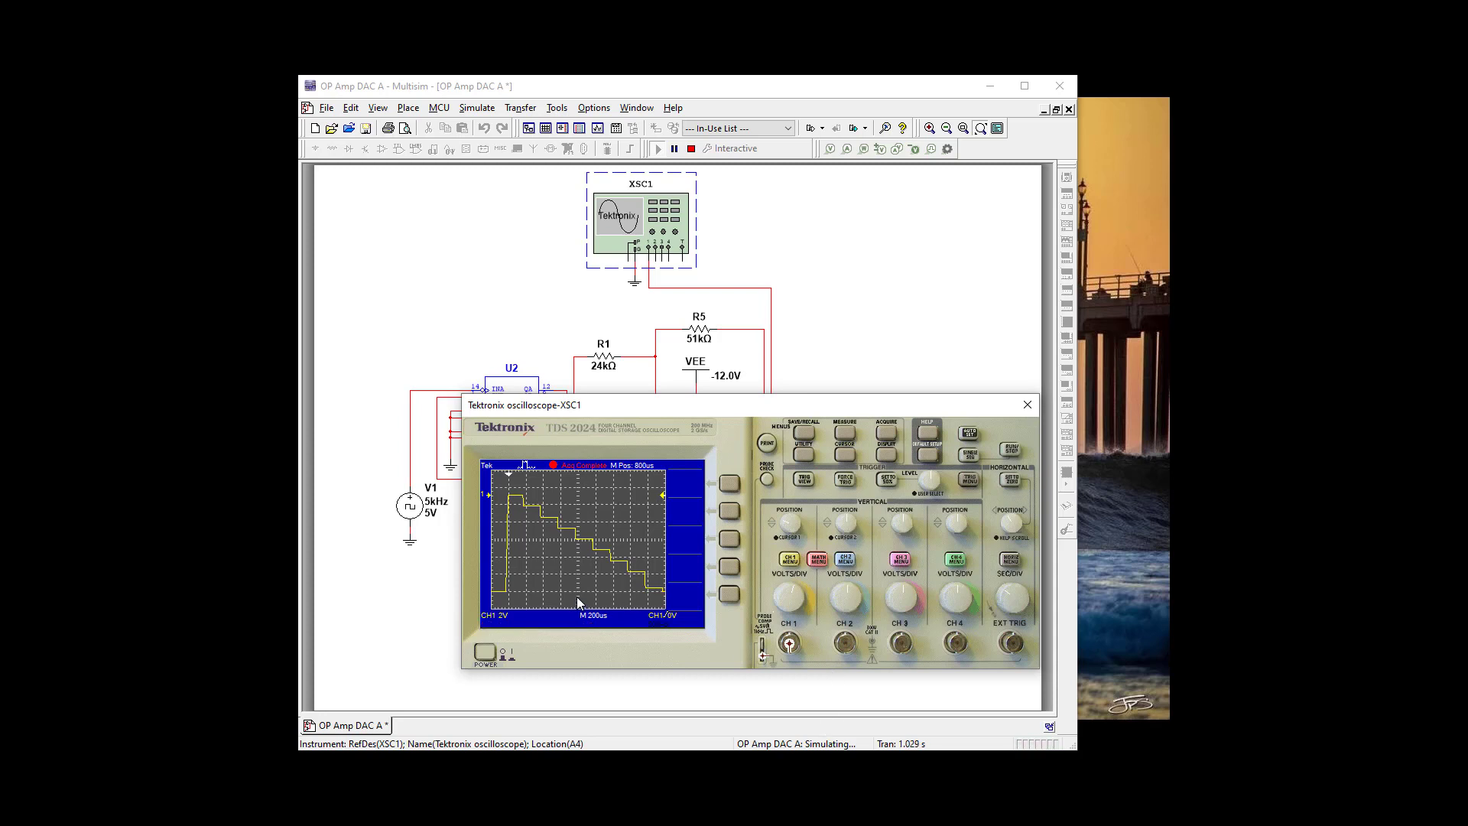
pyautogui.moveTo(514, 503)
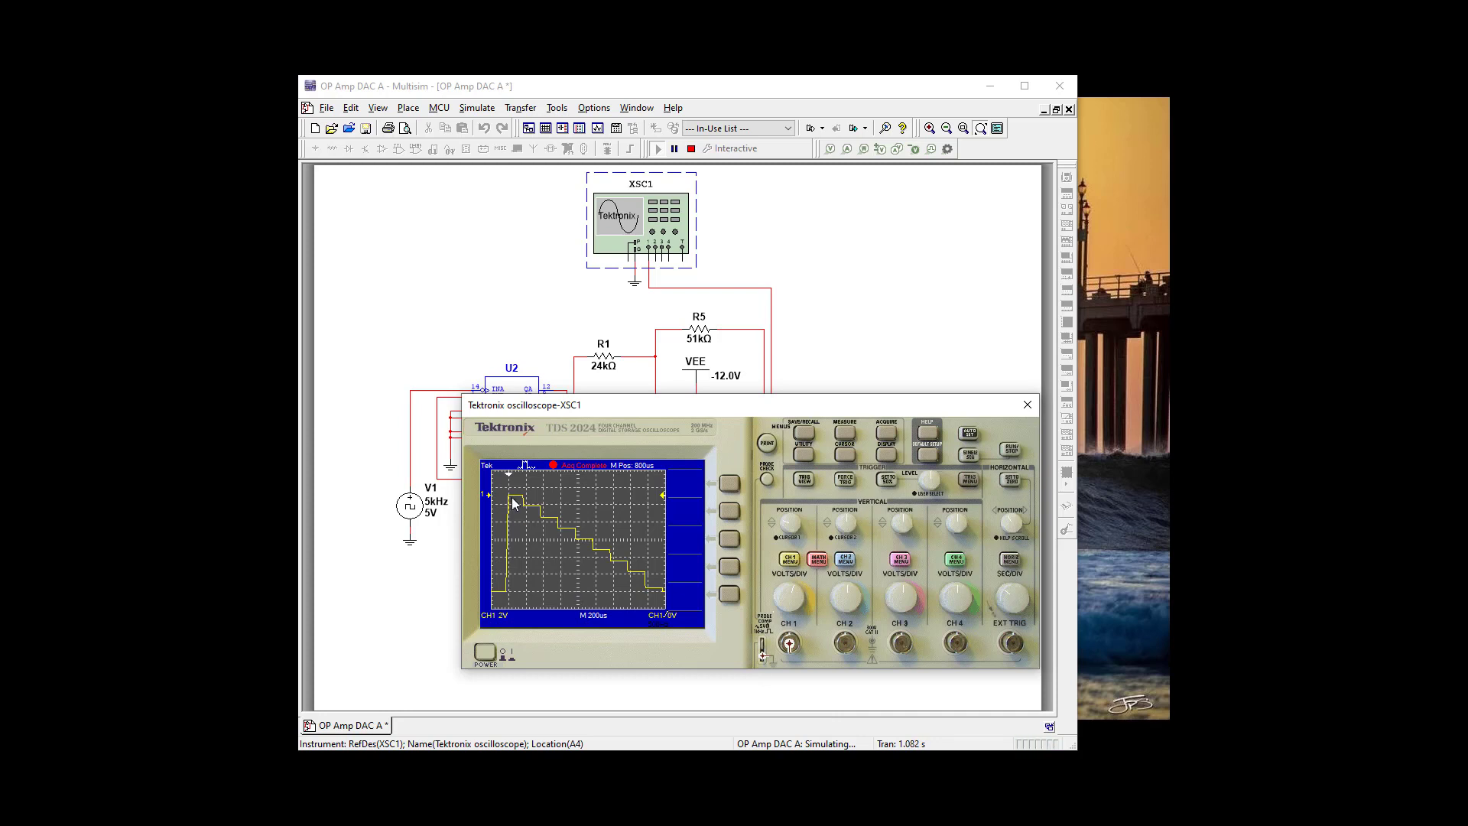
pyautogui.moveTo(569, 538)
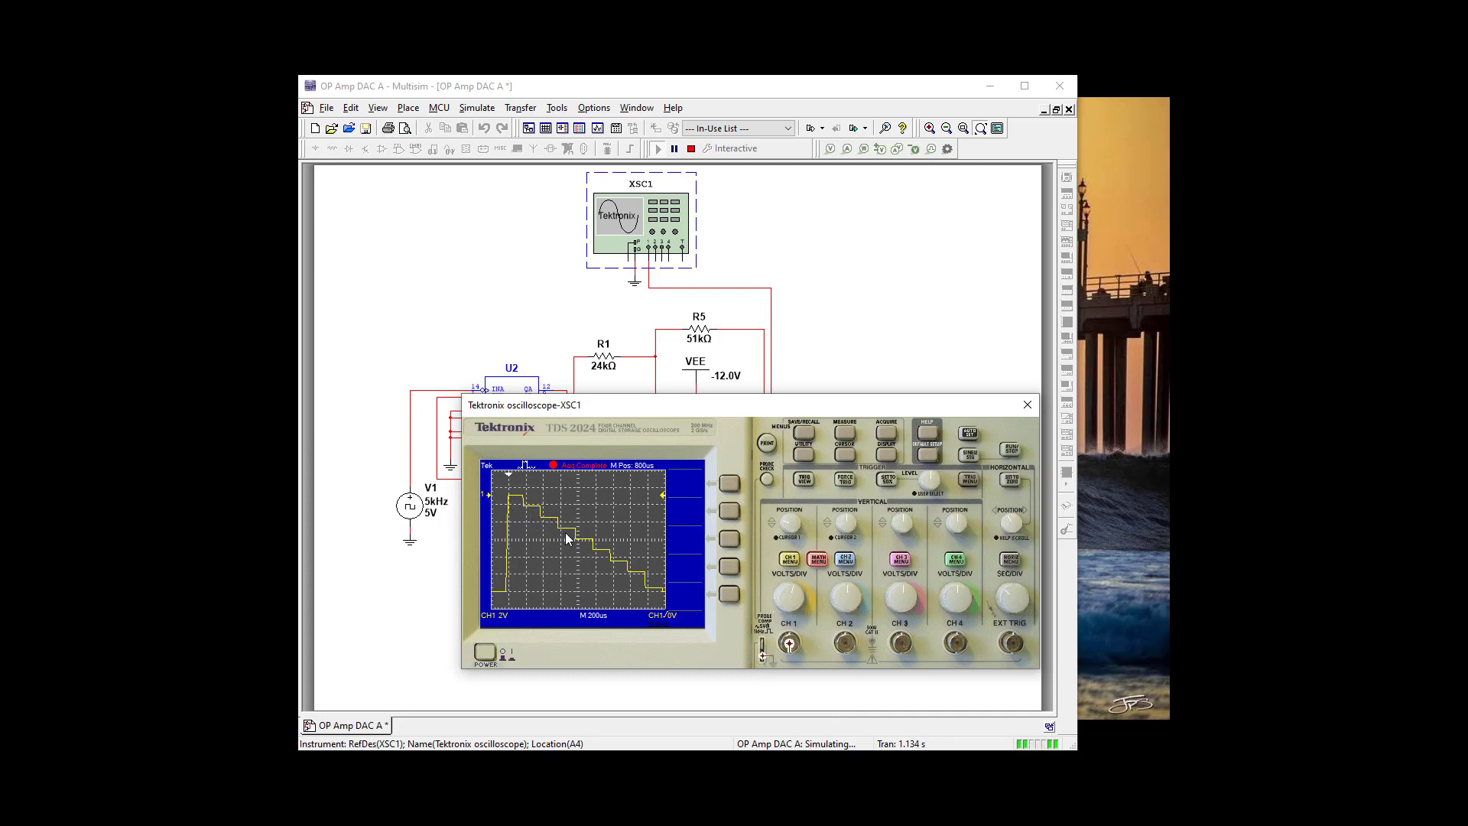
pyautogui.moveTo(639, 590)
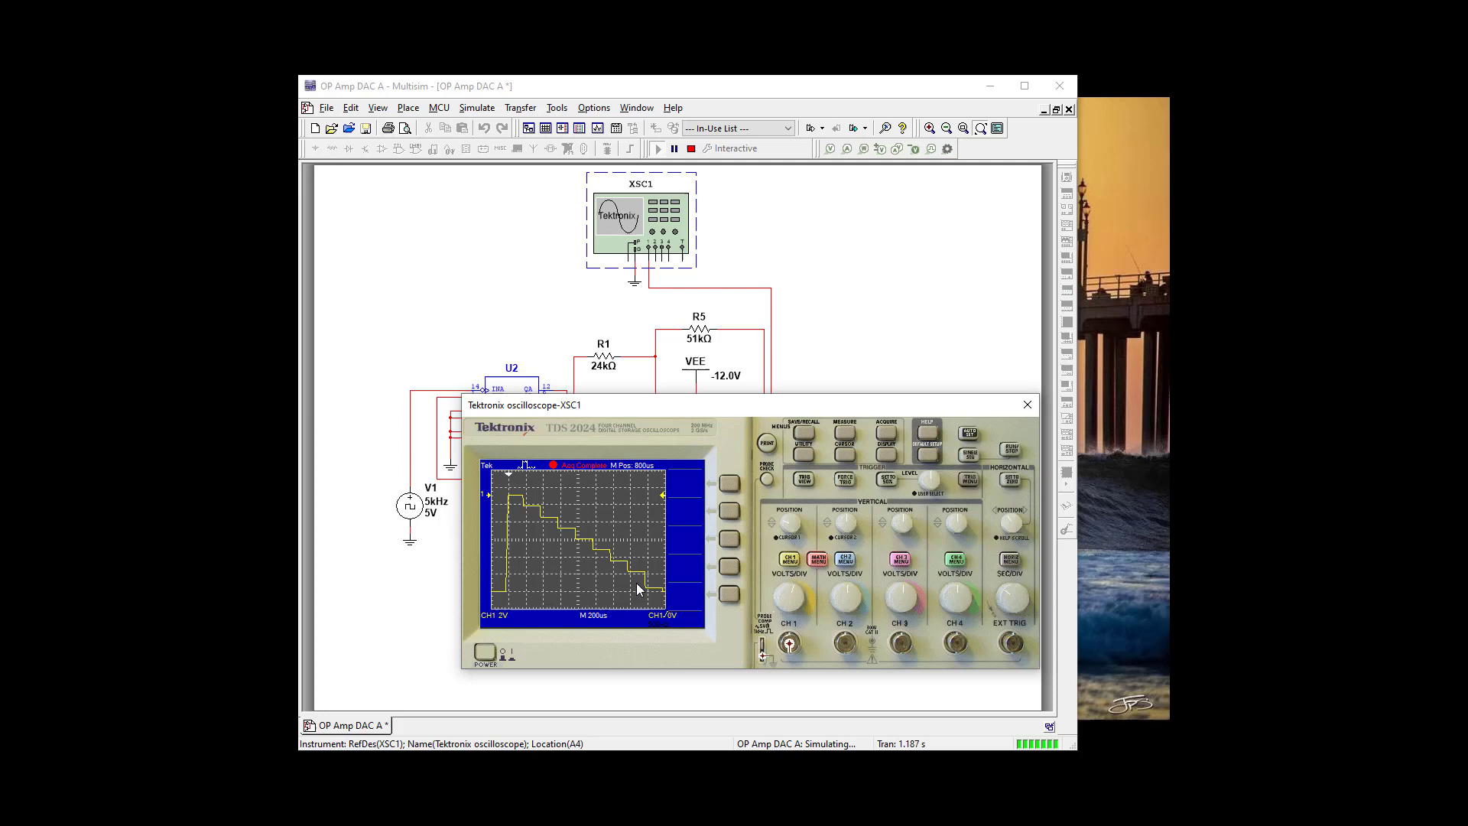
pyautogui.moveTo(660, 600)
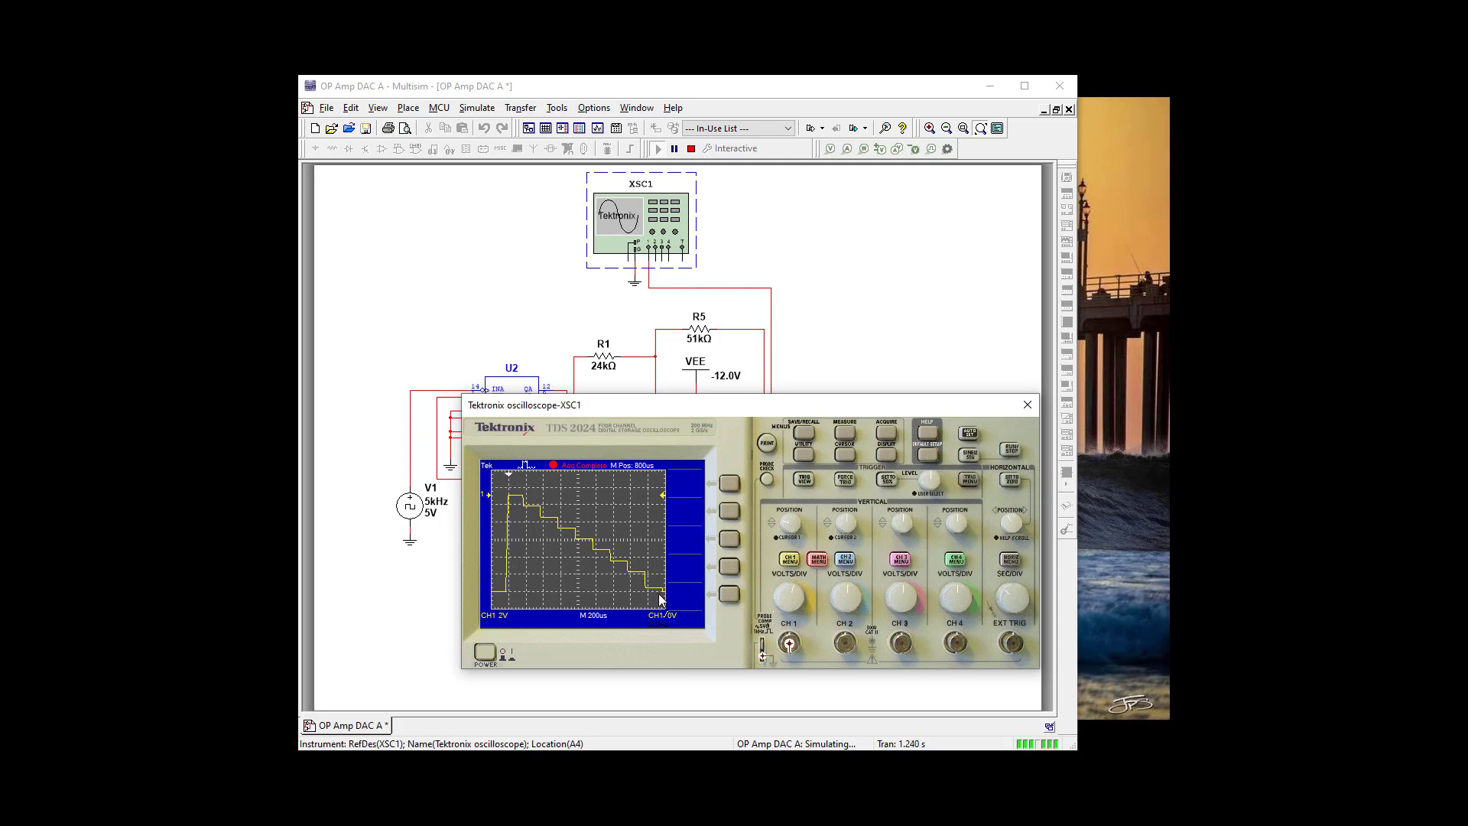
pyautogui.moveTo(627, 517)
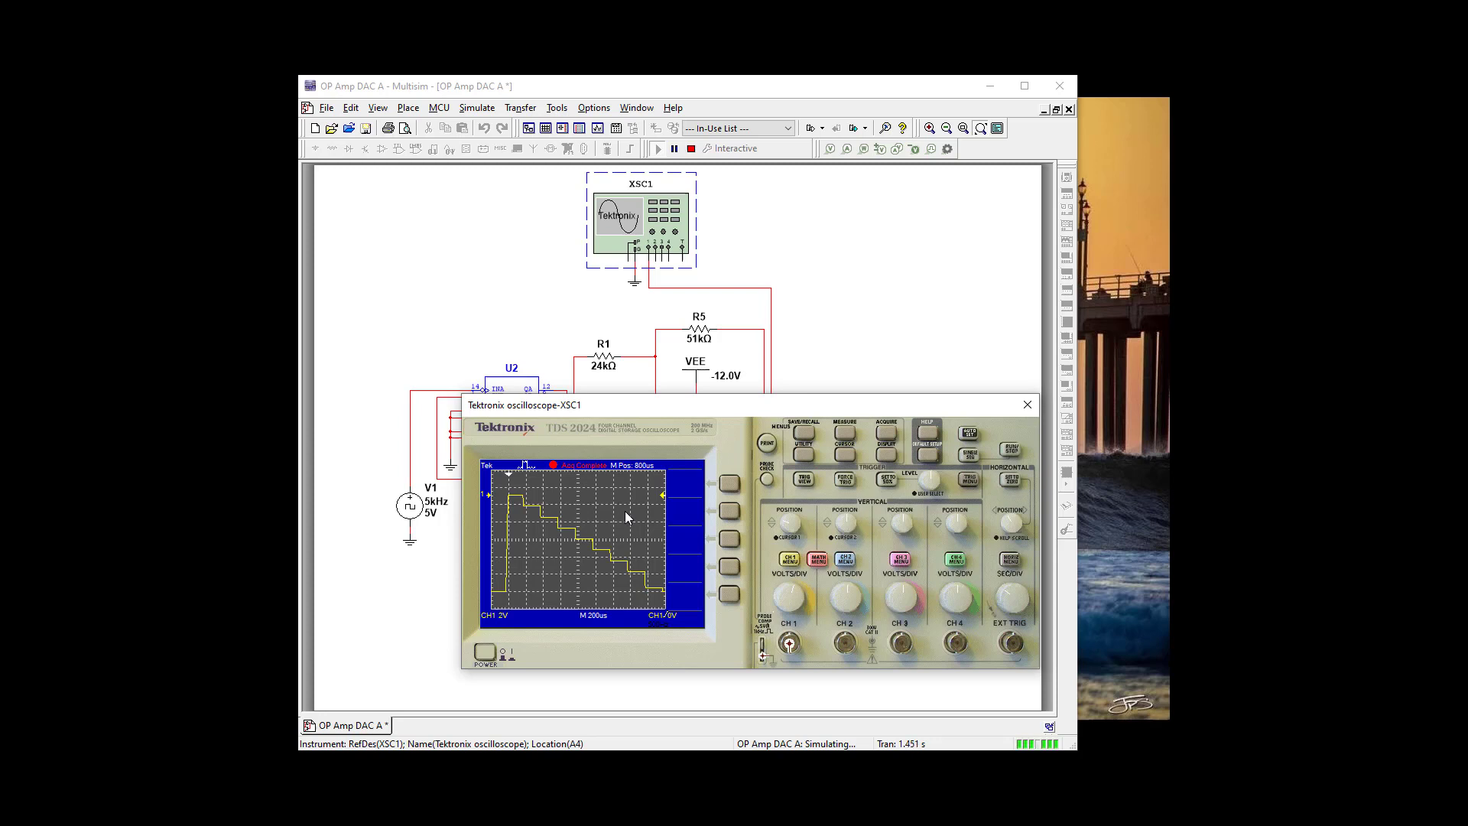
pyautogui.moveTo(593, 503)
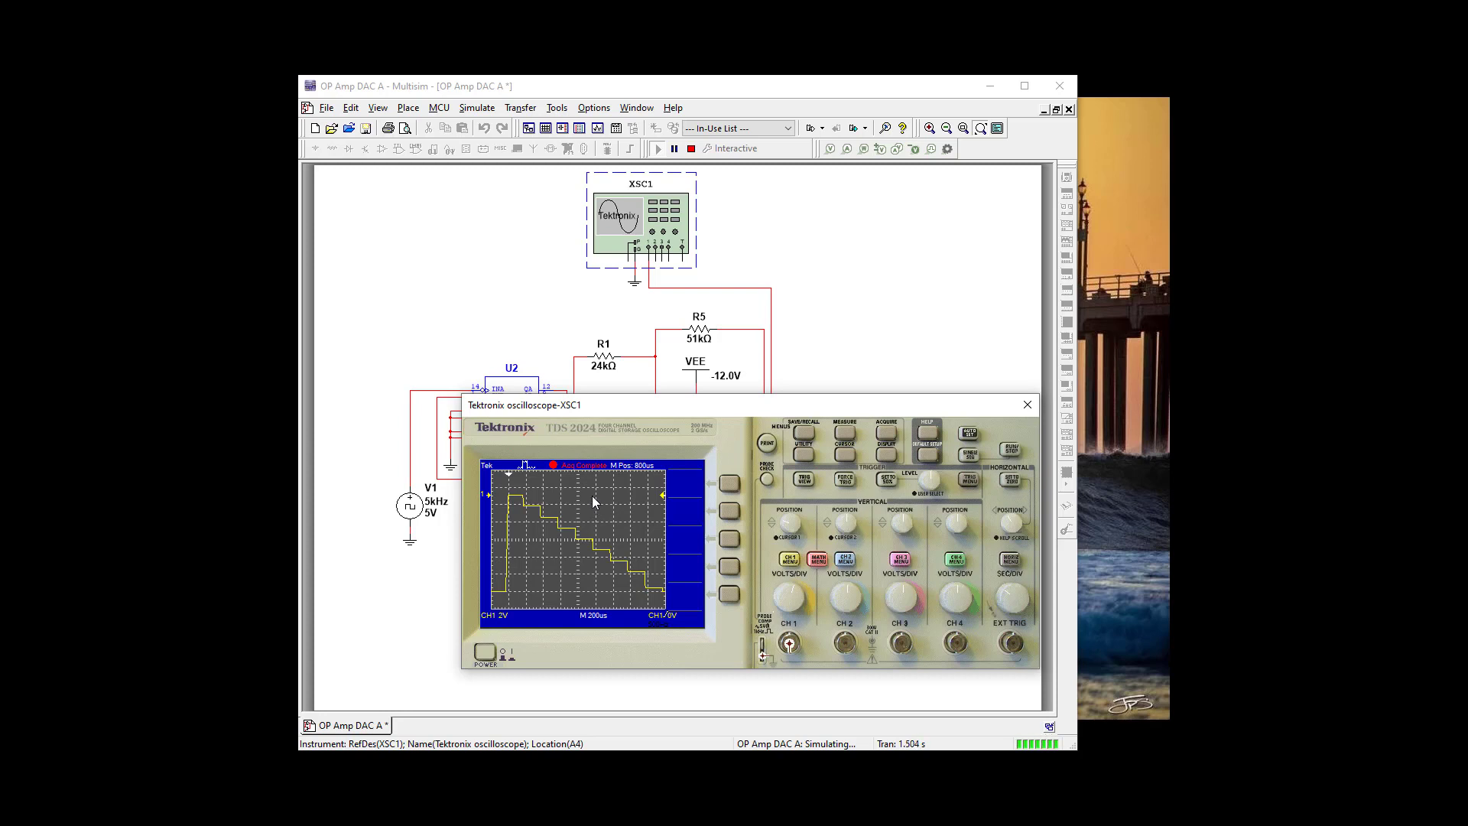
# Enable the scope cursors in Voltage mode to measure the staircase levels
pyautogui.click(840, 431)
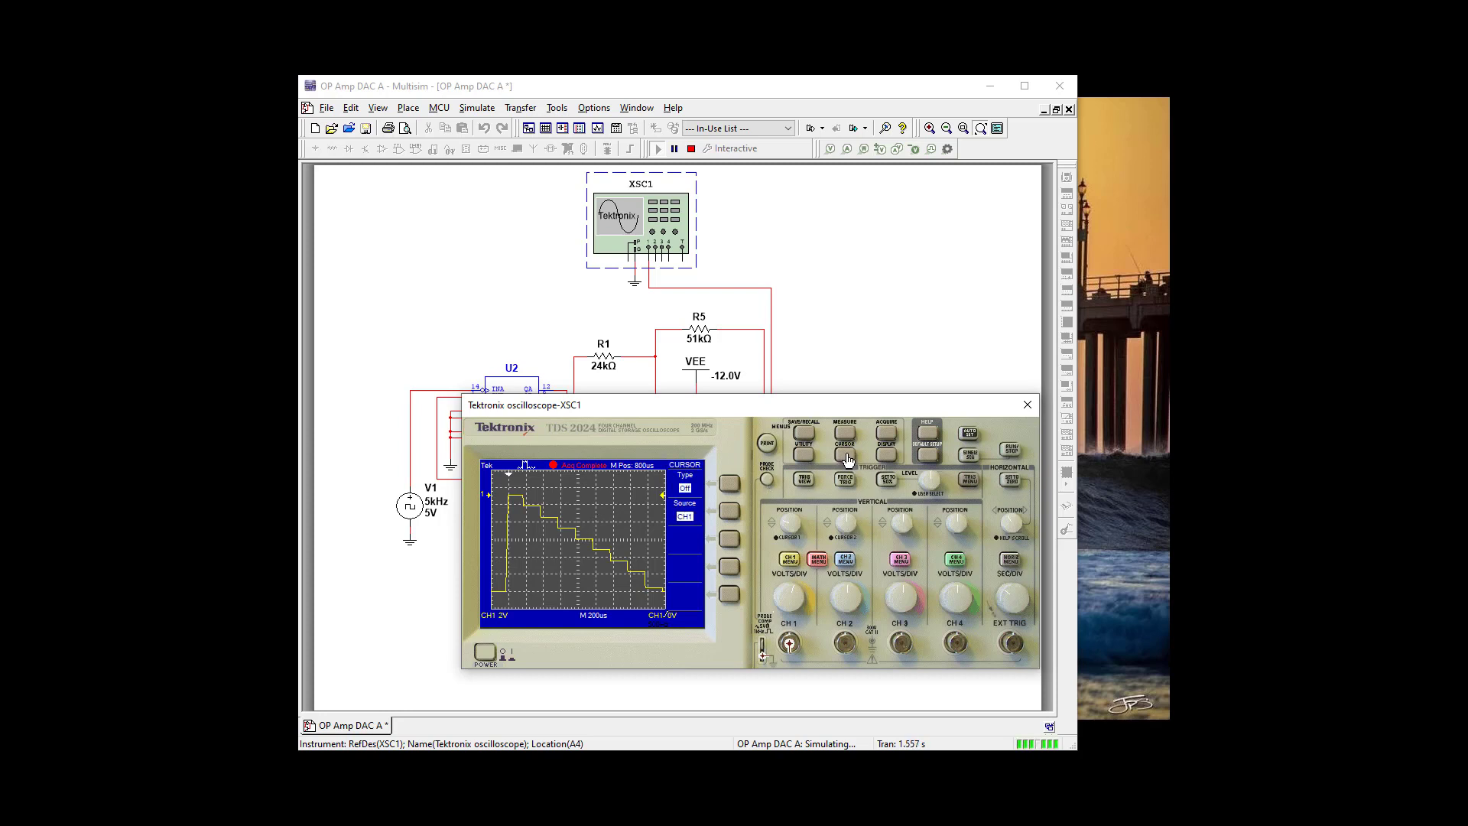
pyautogui.click(730, 482)
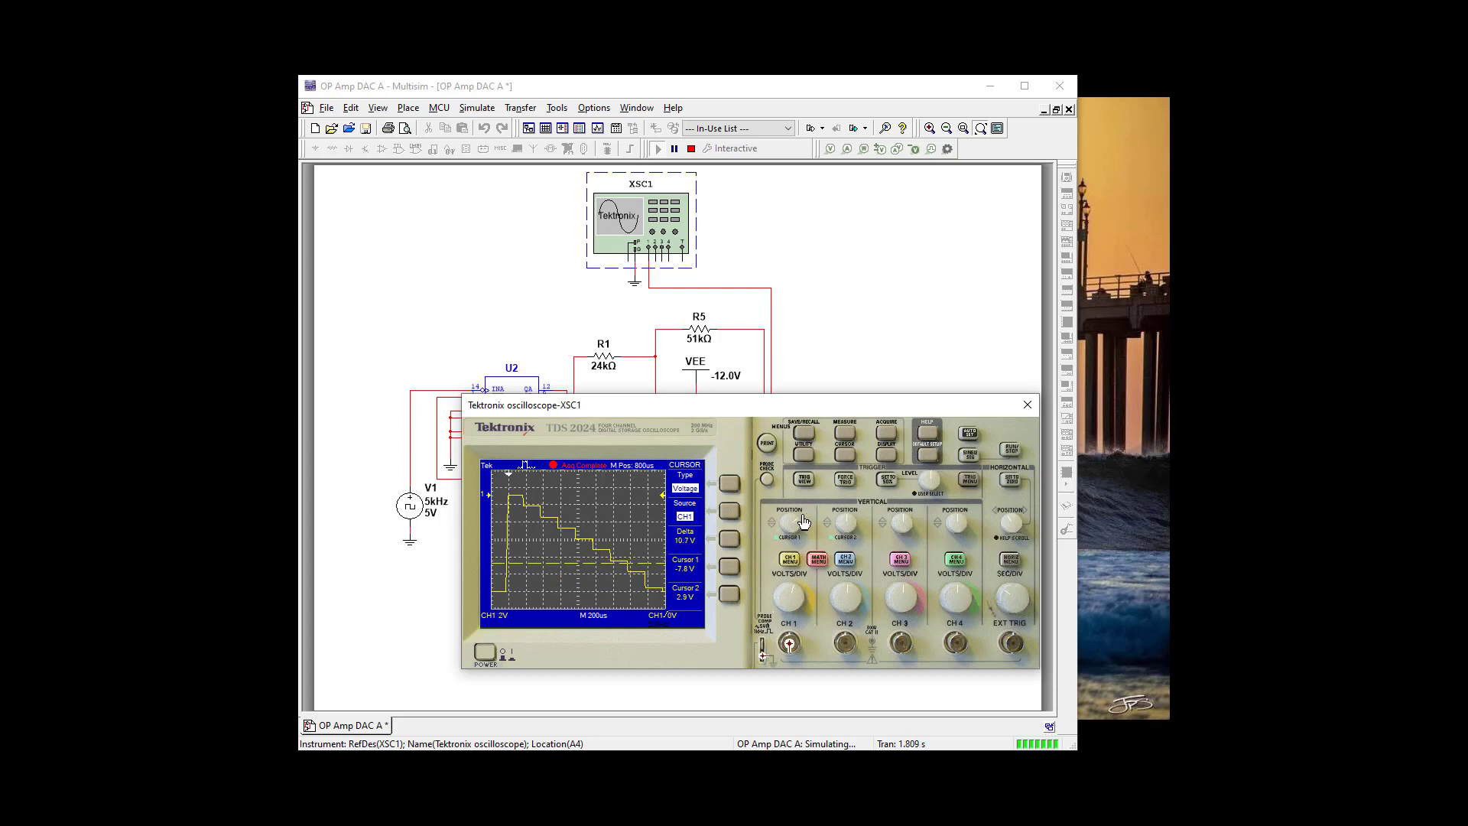
pyautogui.moveTo(796, 523)
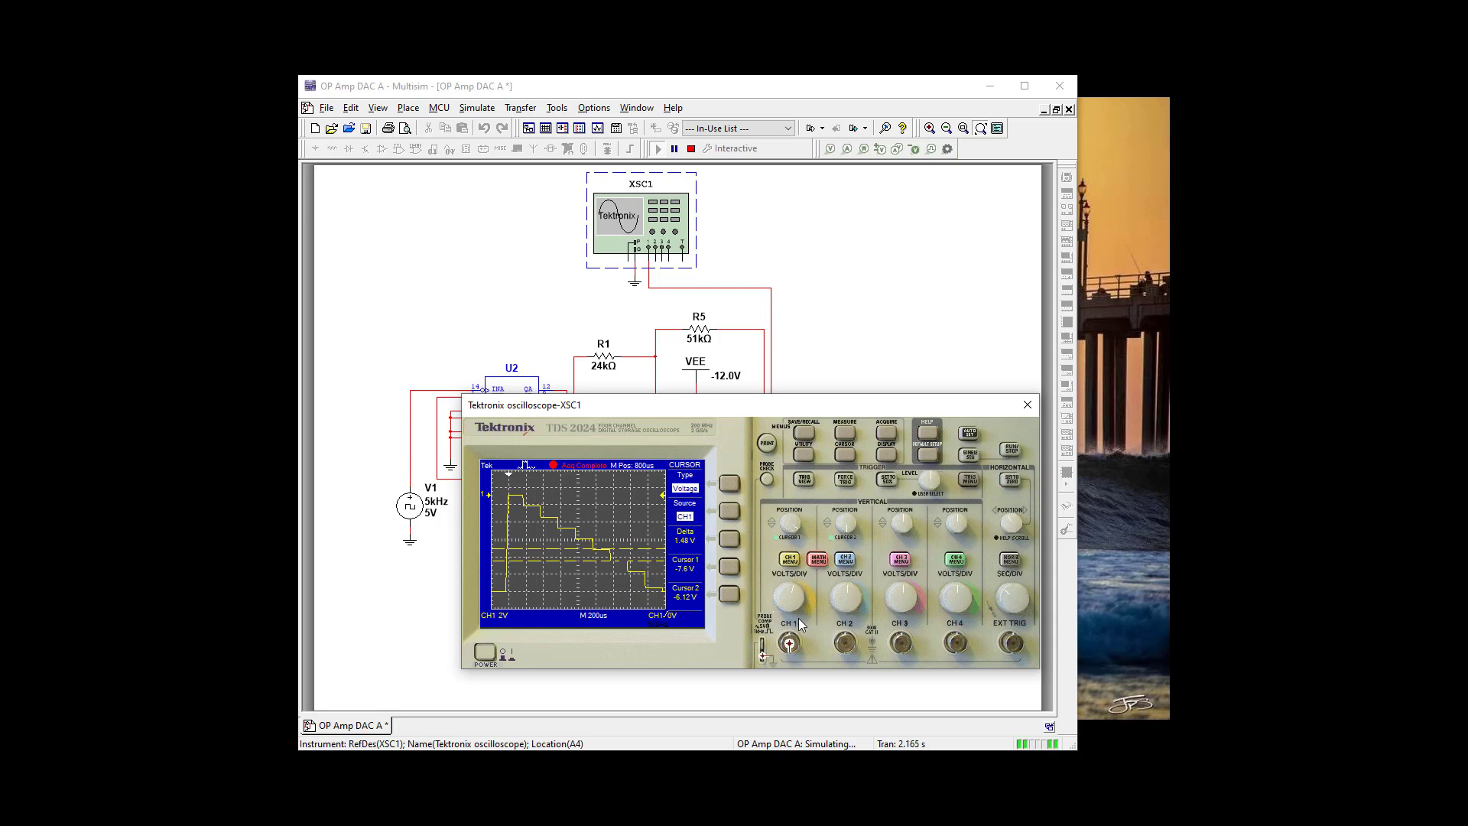
pyautogui.moveTo(705, 601)
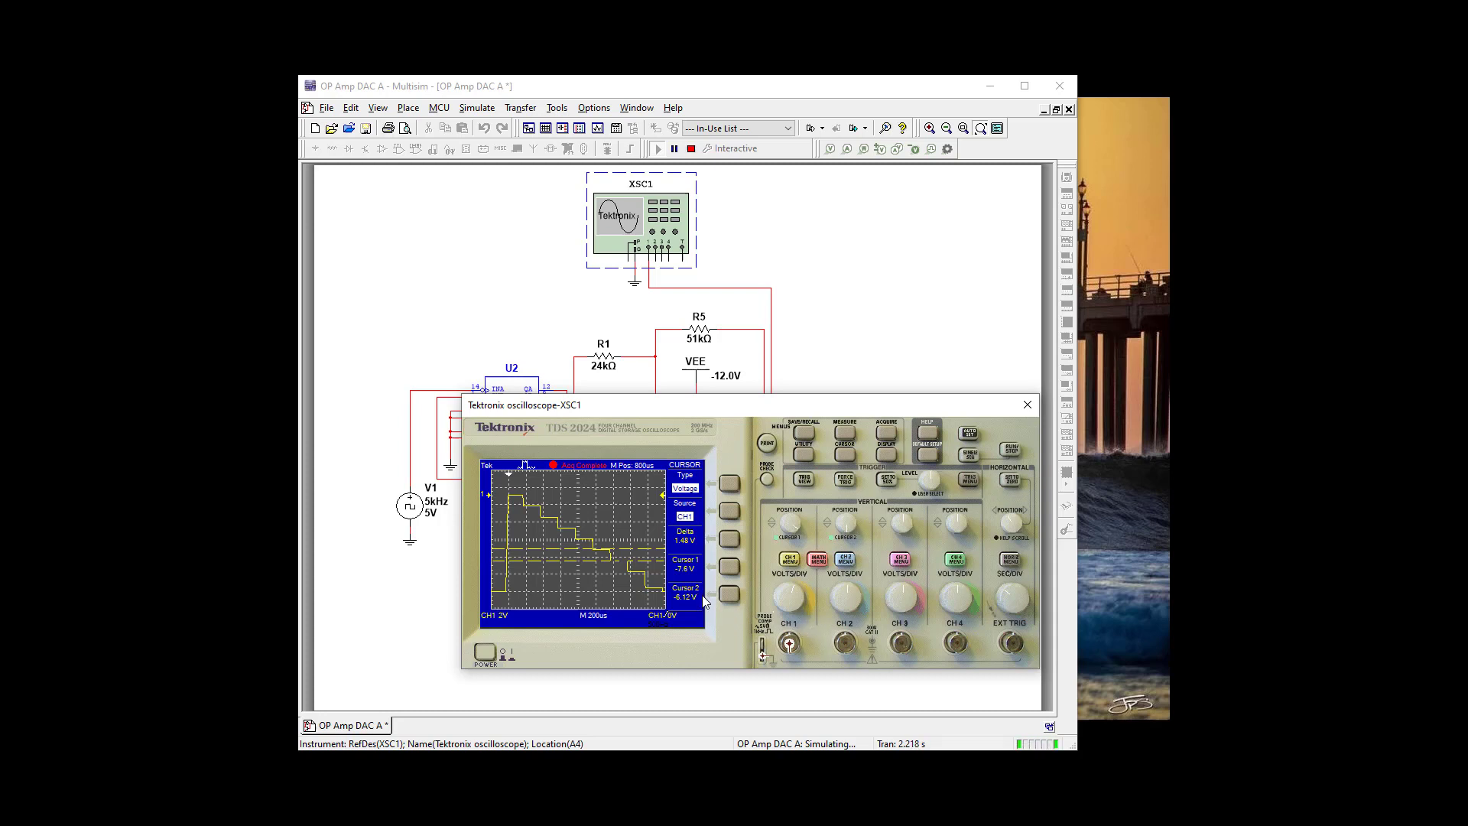
pyautogui.moveTo(697, 555)
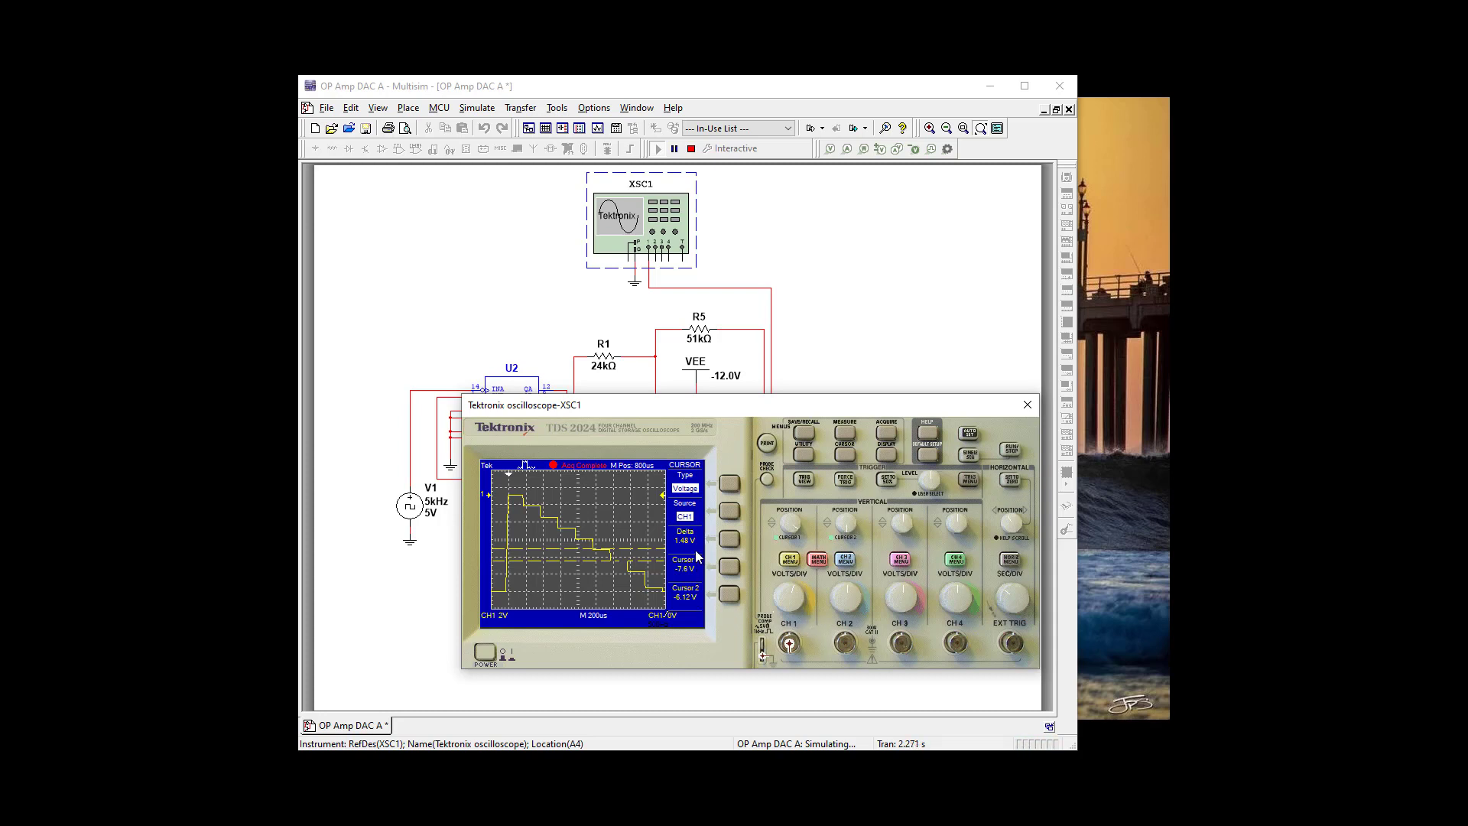
pyautogui.moveTo(783, 535)
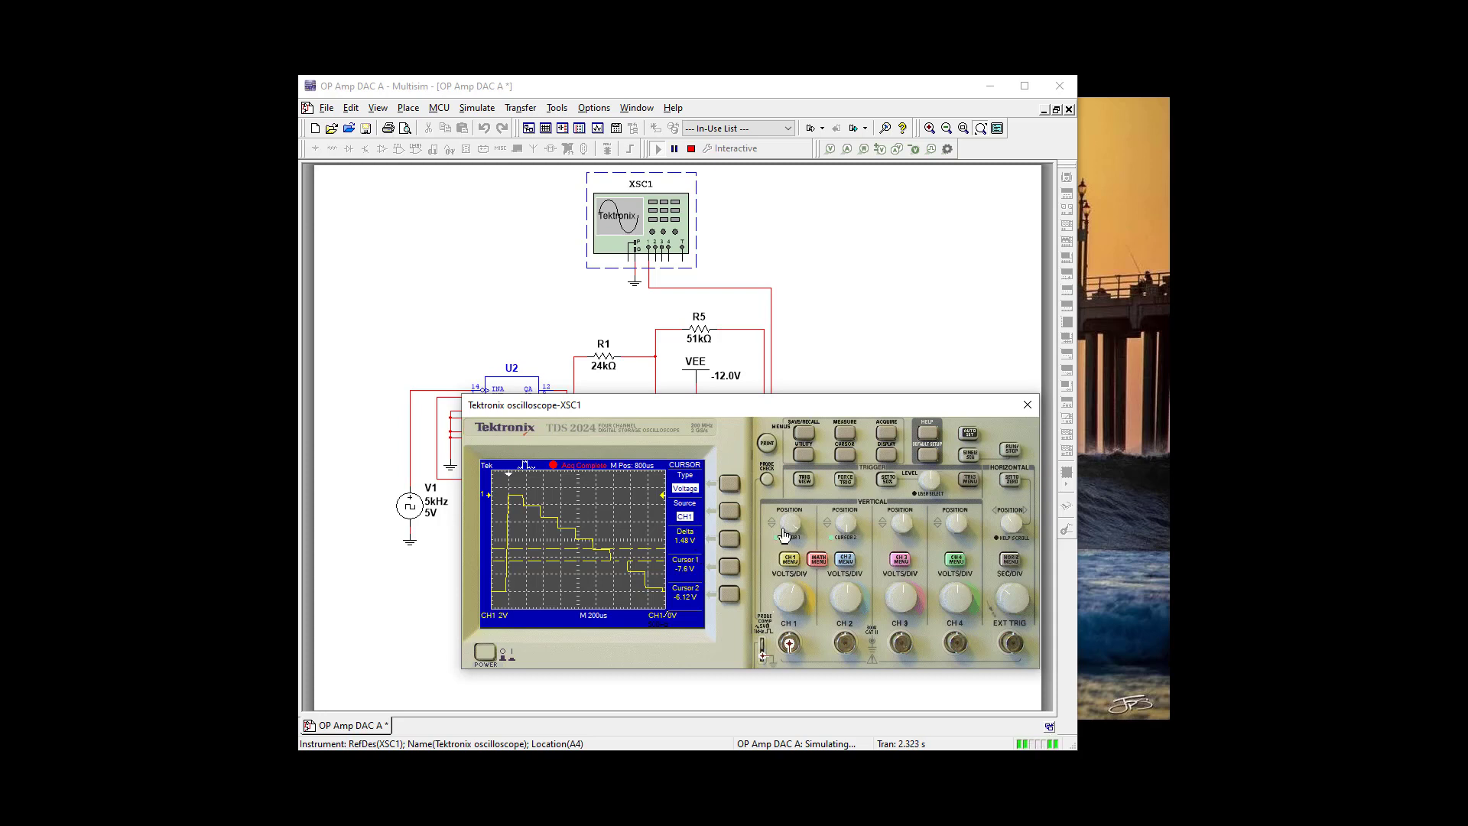
pyautogui.moveTo(799, 535)
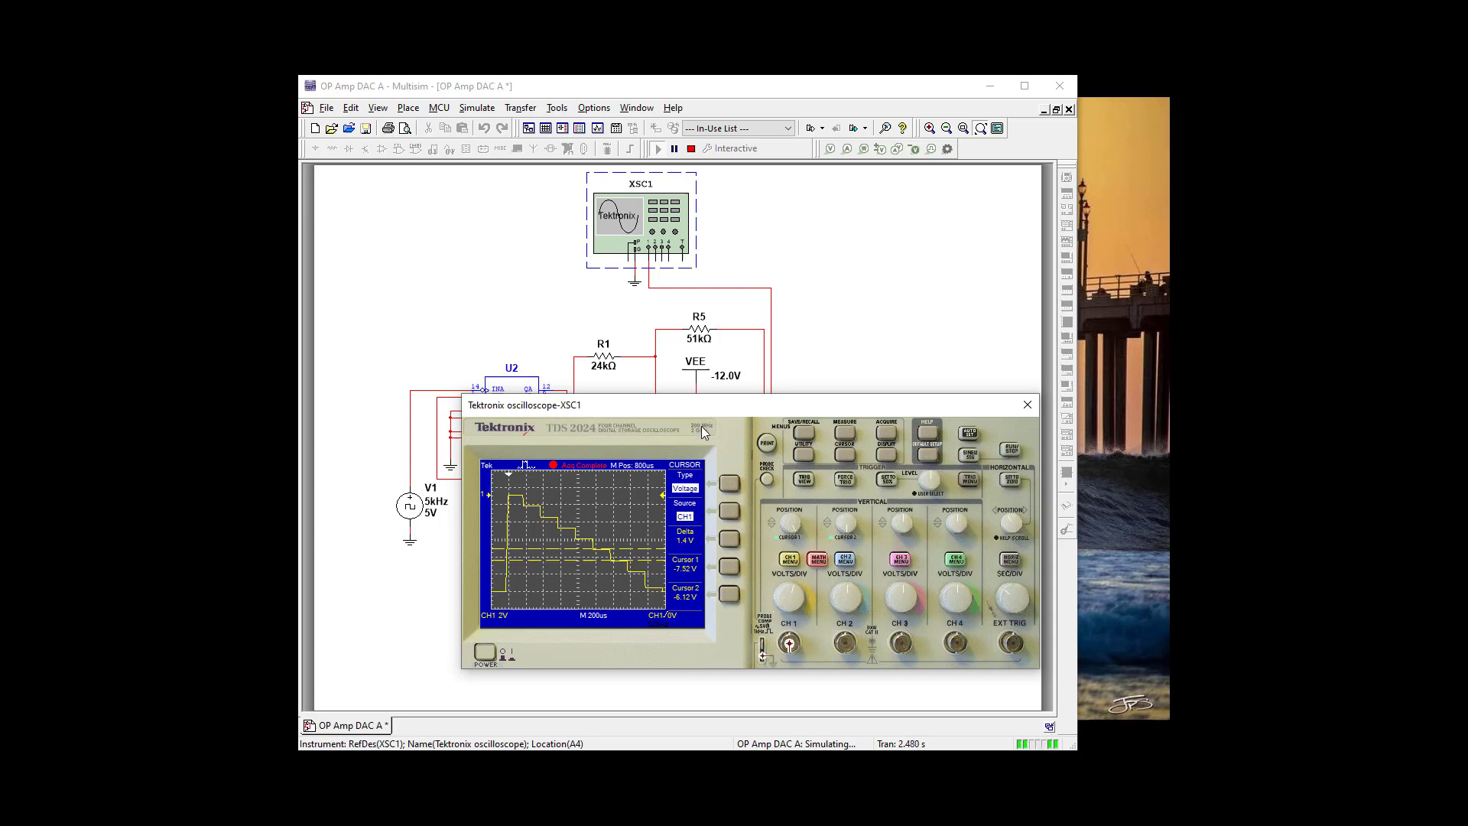
pyautogui.moveTo(803, 147)
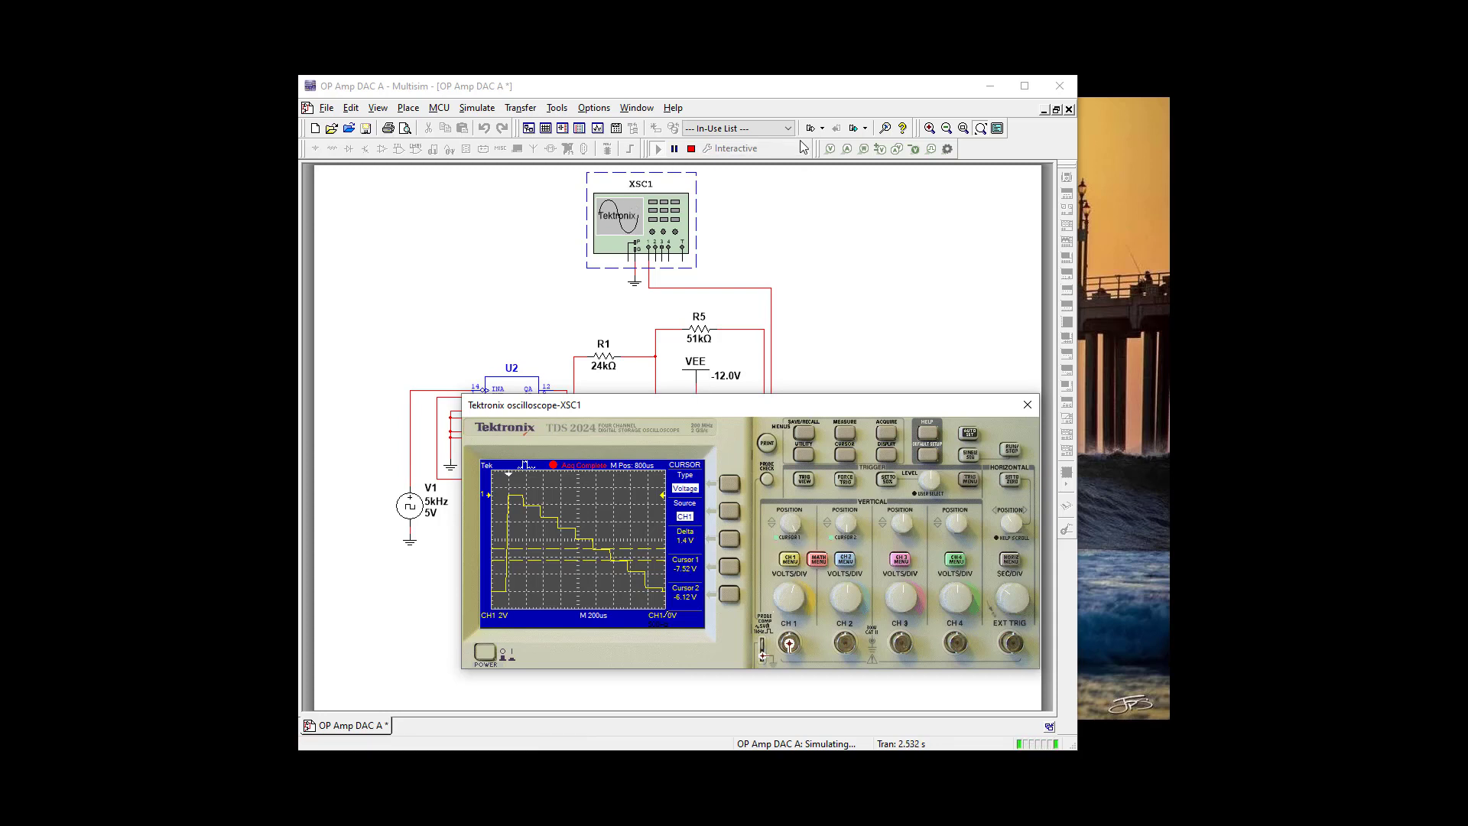